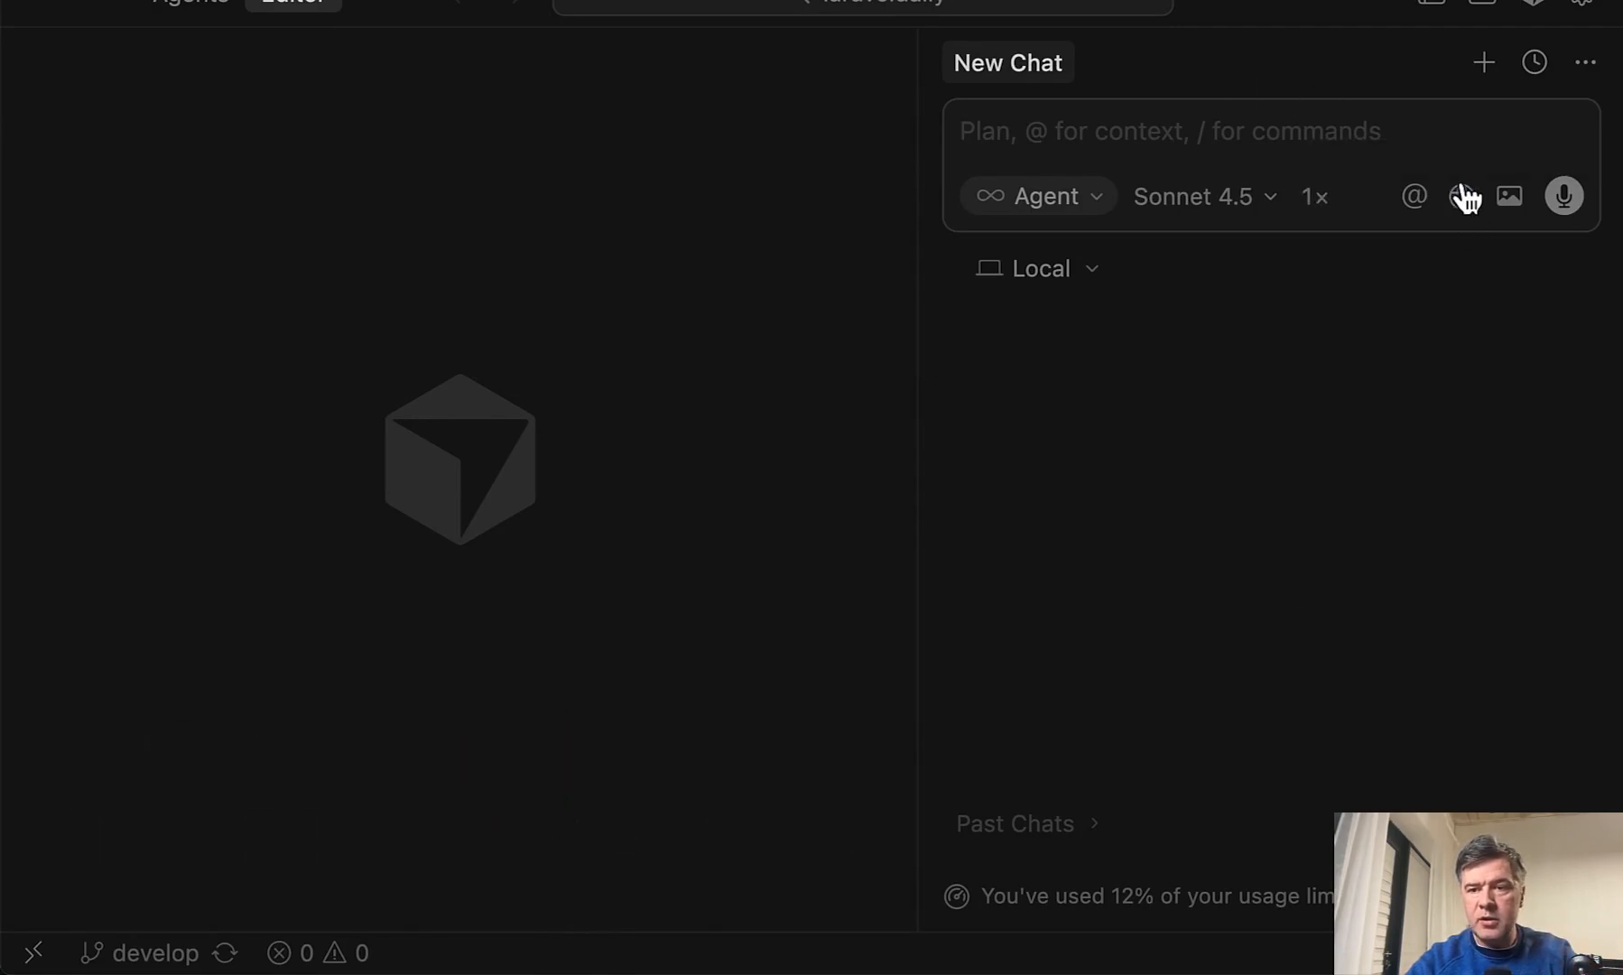
# - Show the laraveldaily.test/login page in Cursor's built-in browser next to the agent chat
pyautogui.click(1467, 197)
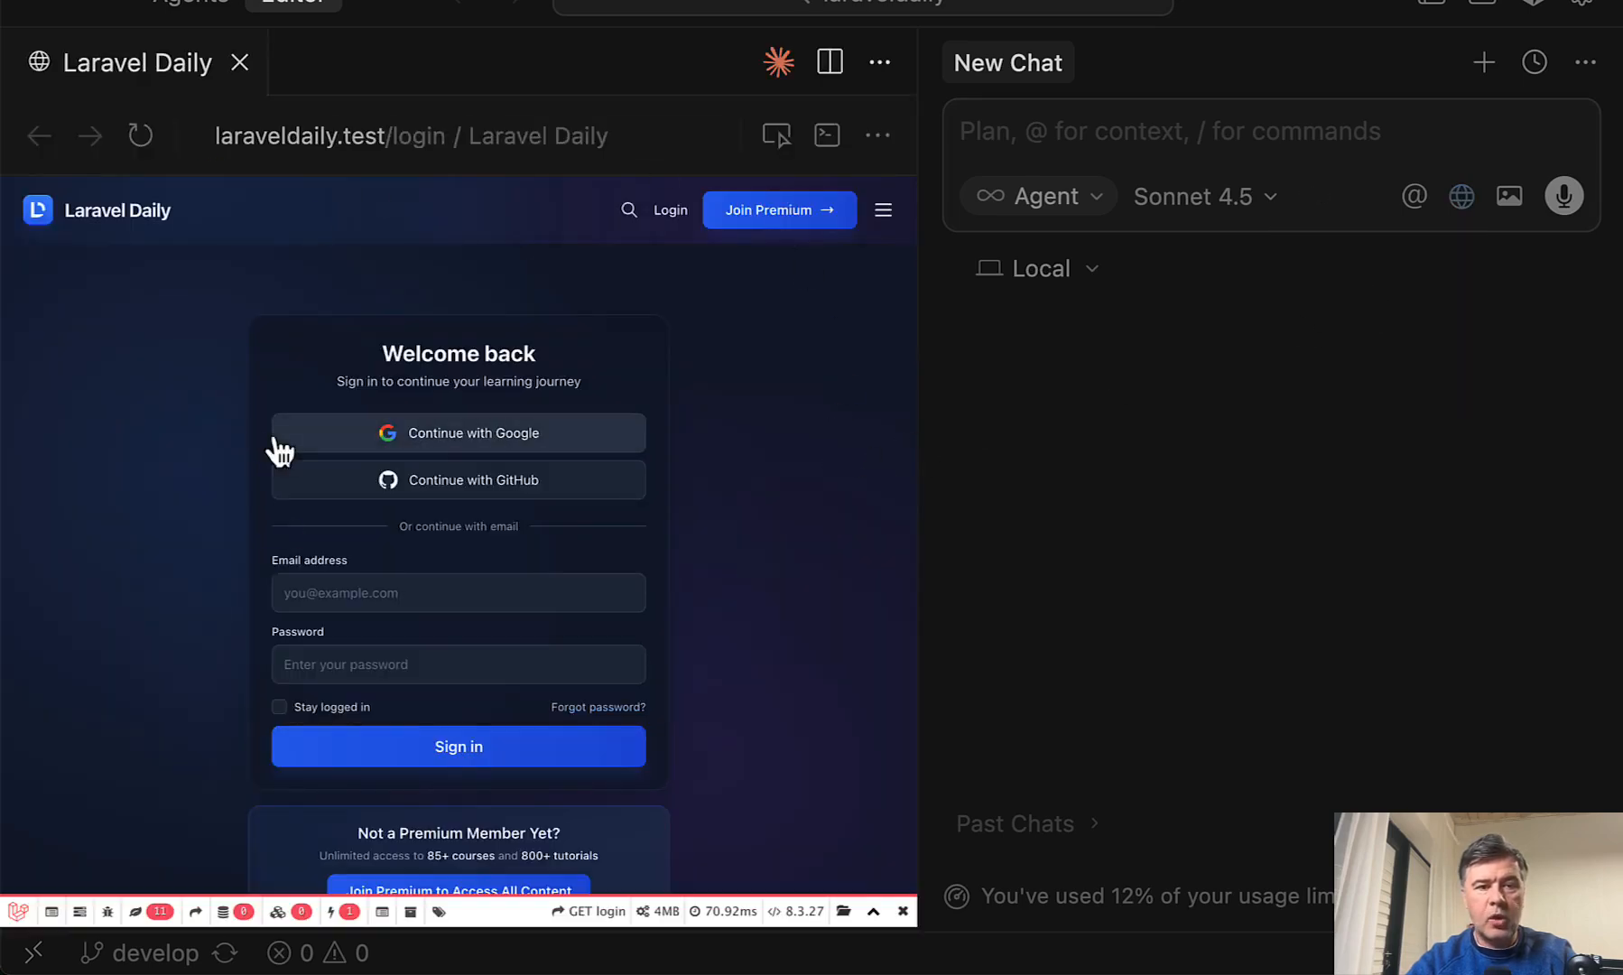
pyautogui.moveTo(329, 204)
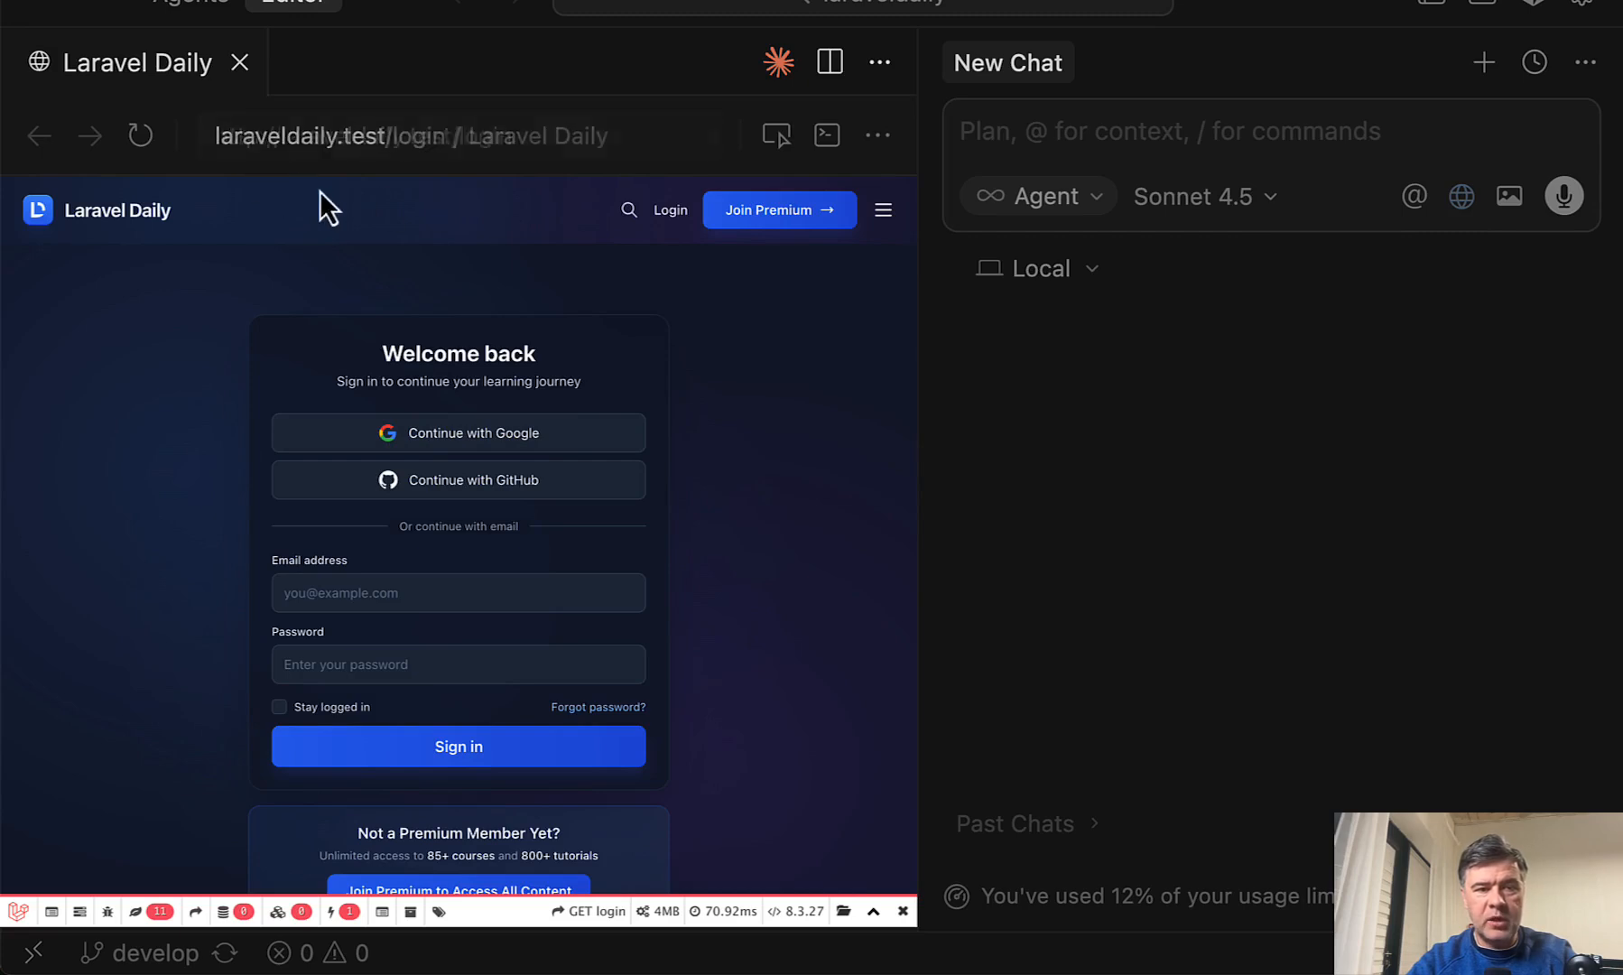
pyautogui.moveTo(191, 408)
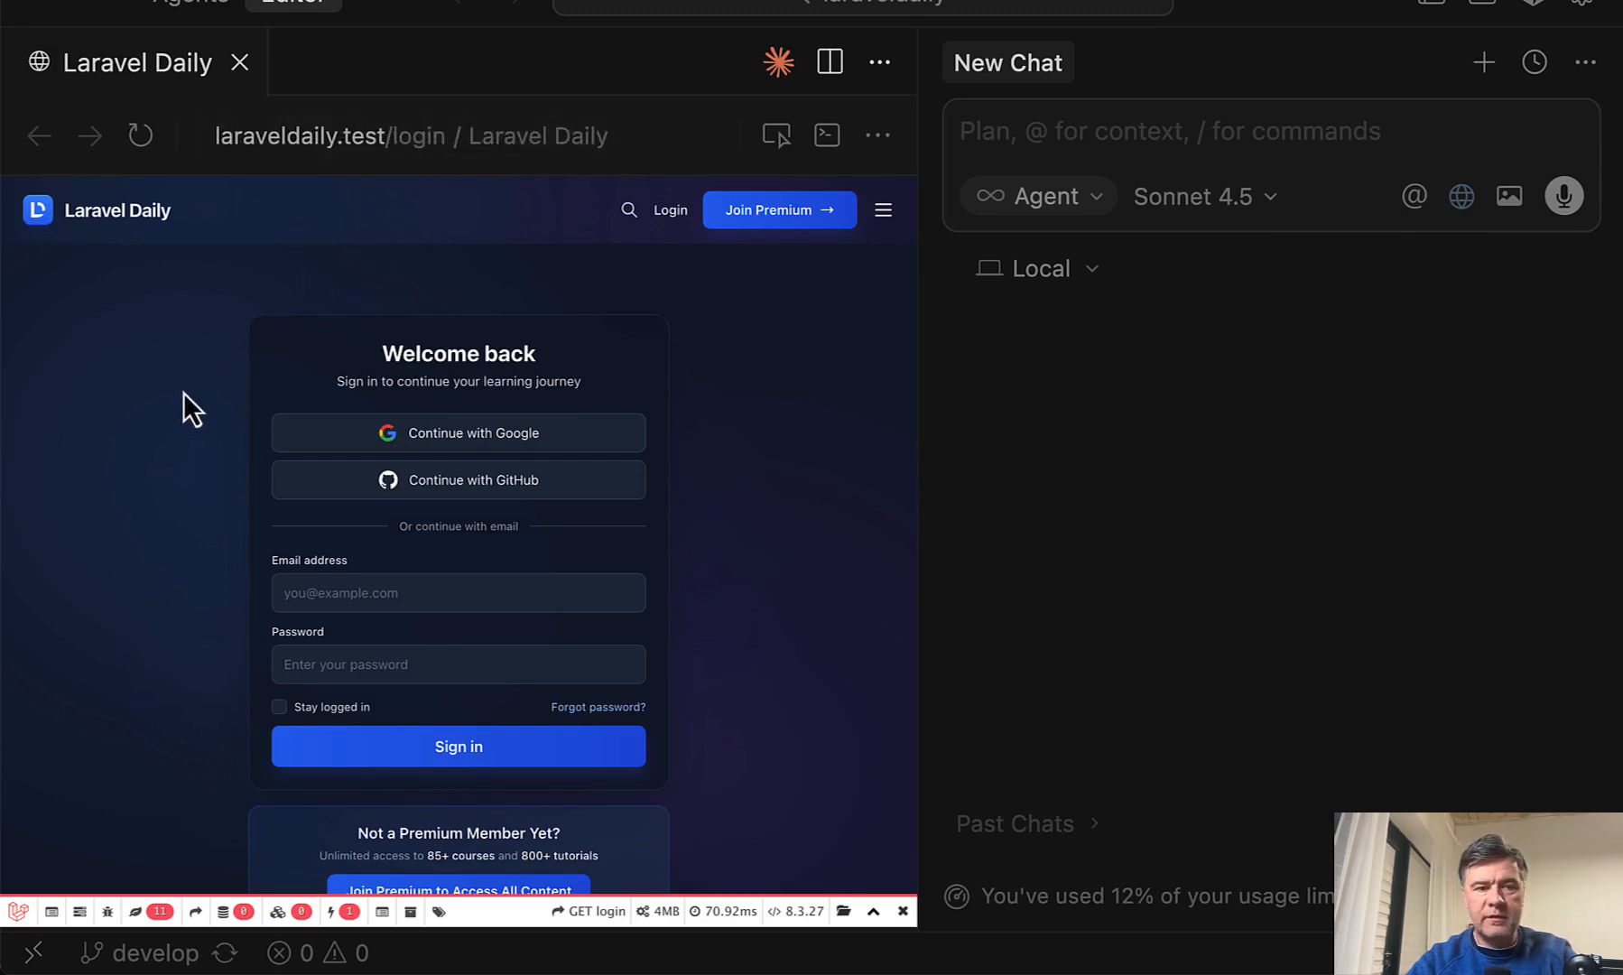
pyautogui.moveTo(184, 448)
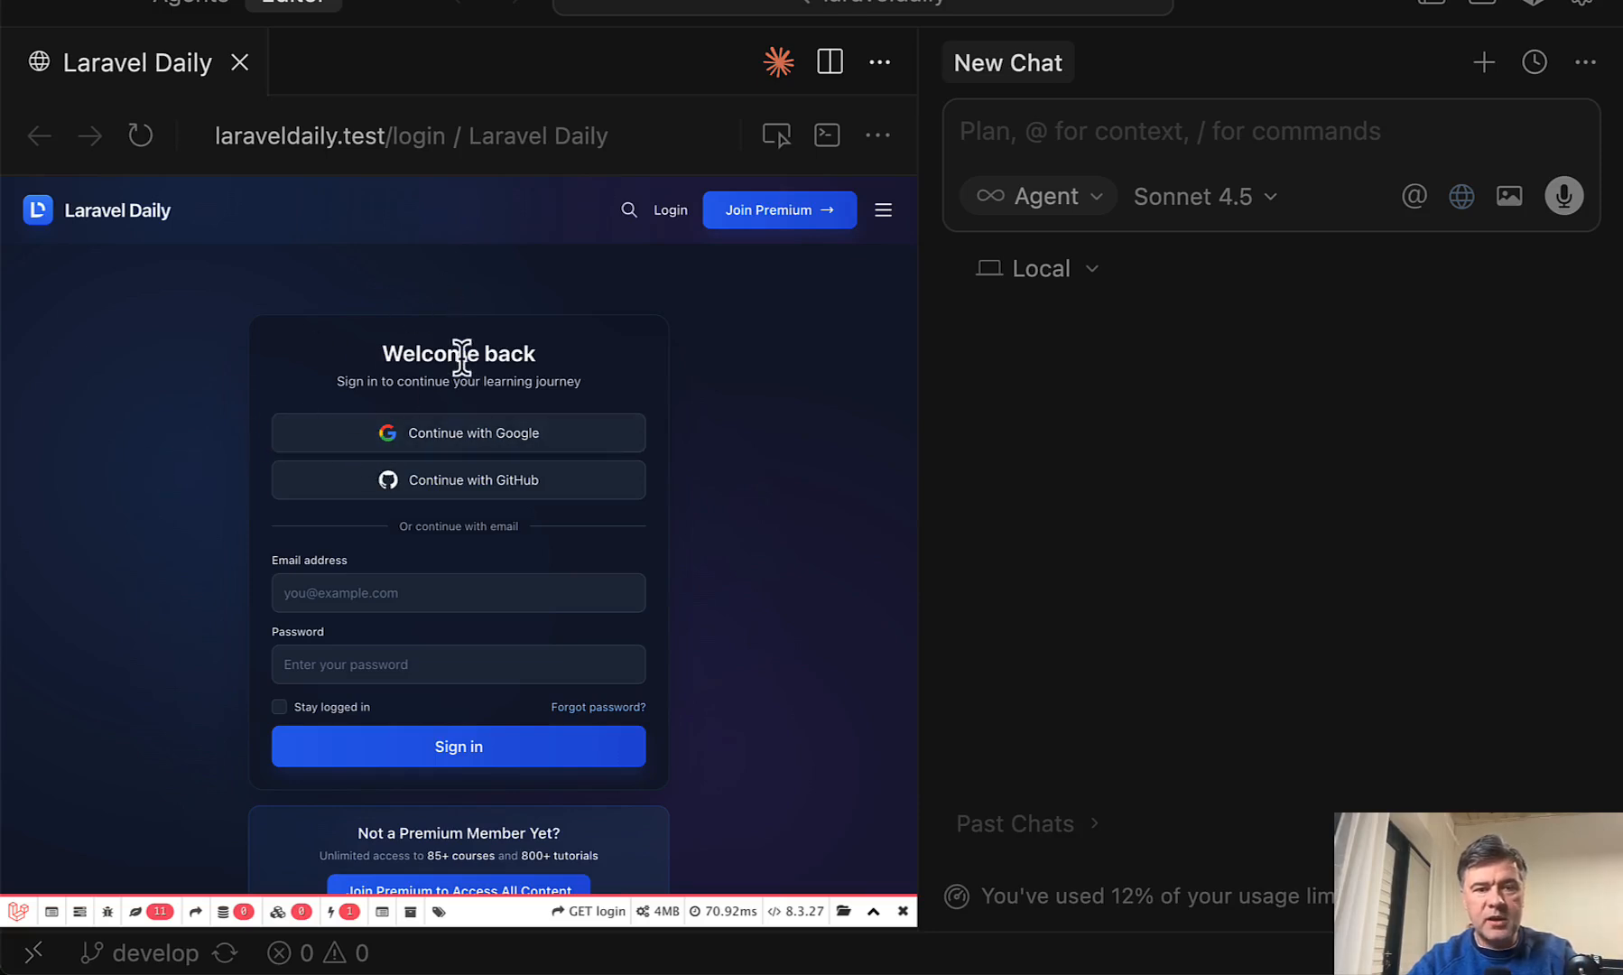
pyautogui.moveTo(775, 136)
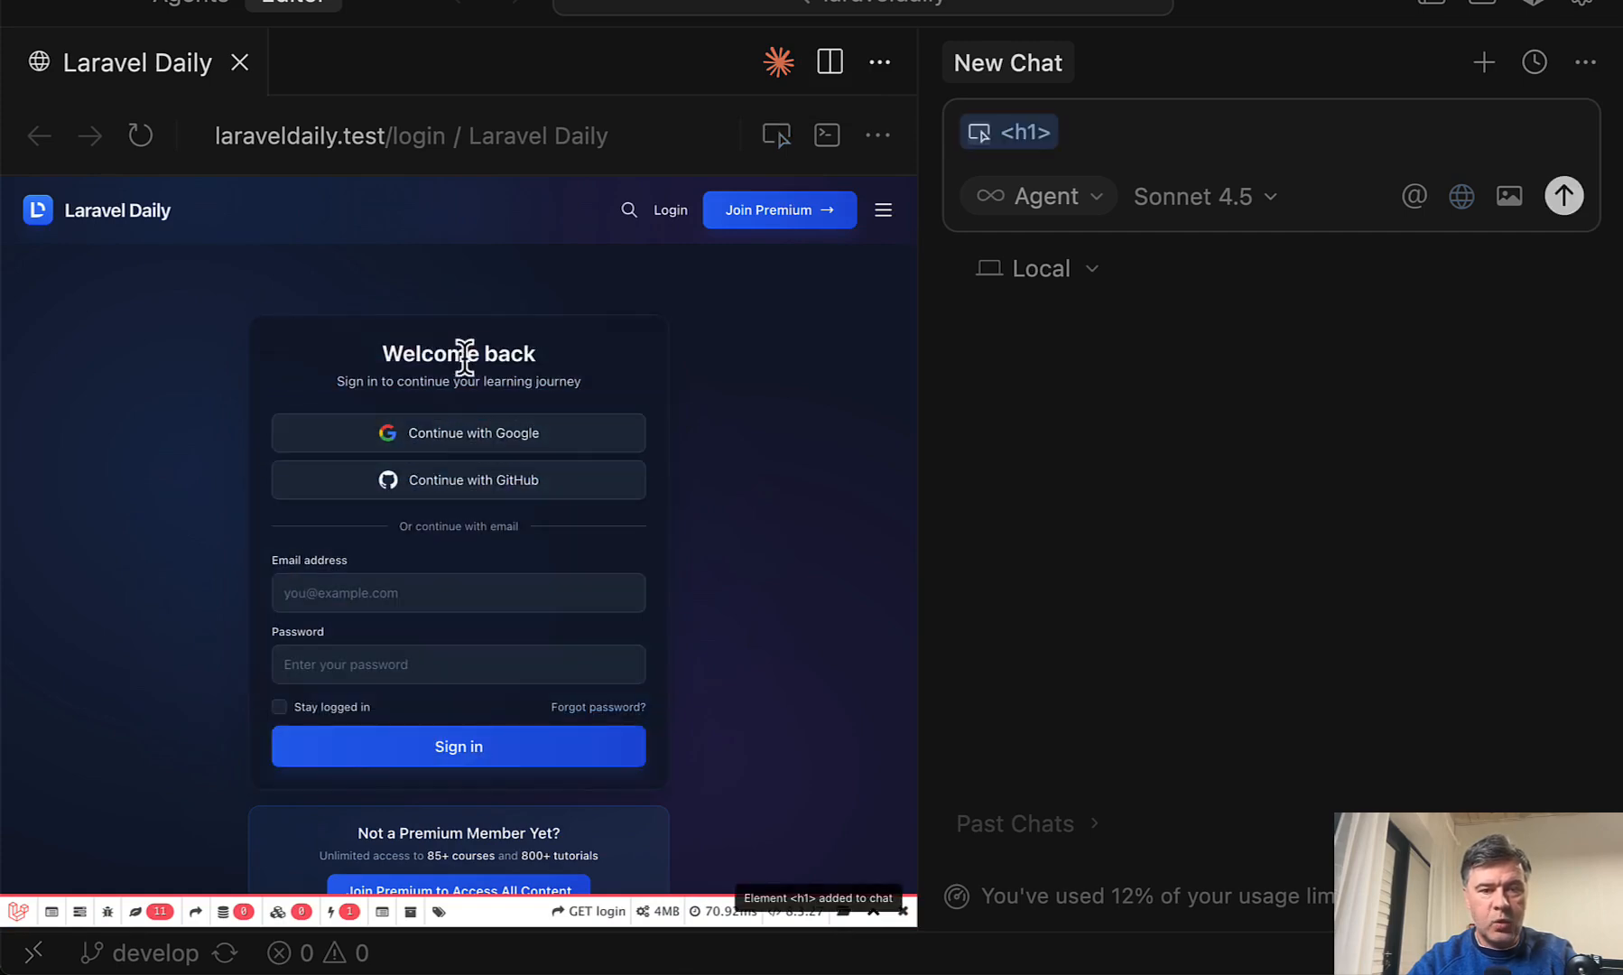
pyautogui.moveTo(1087, 277)
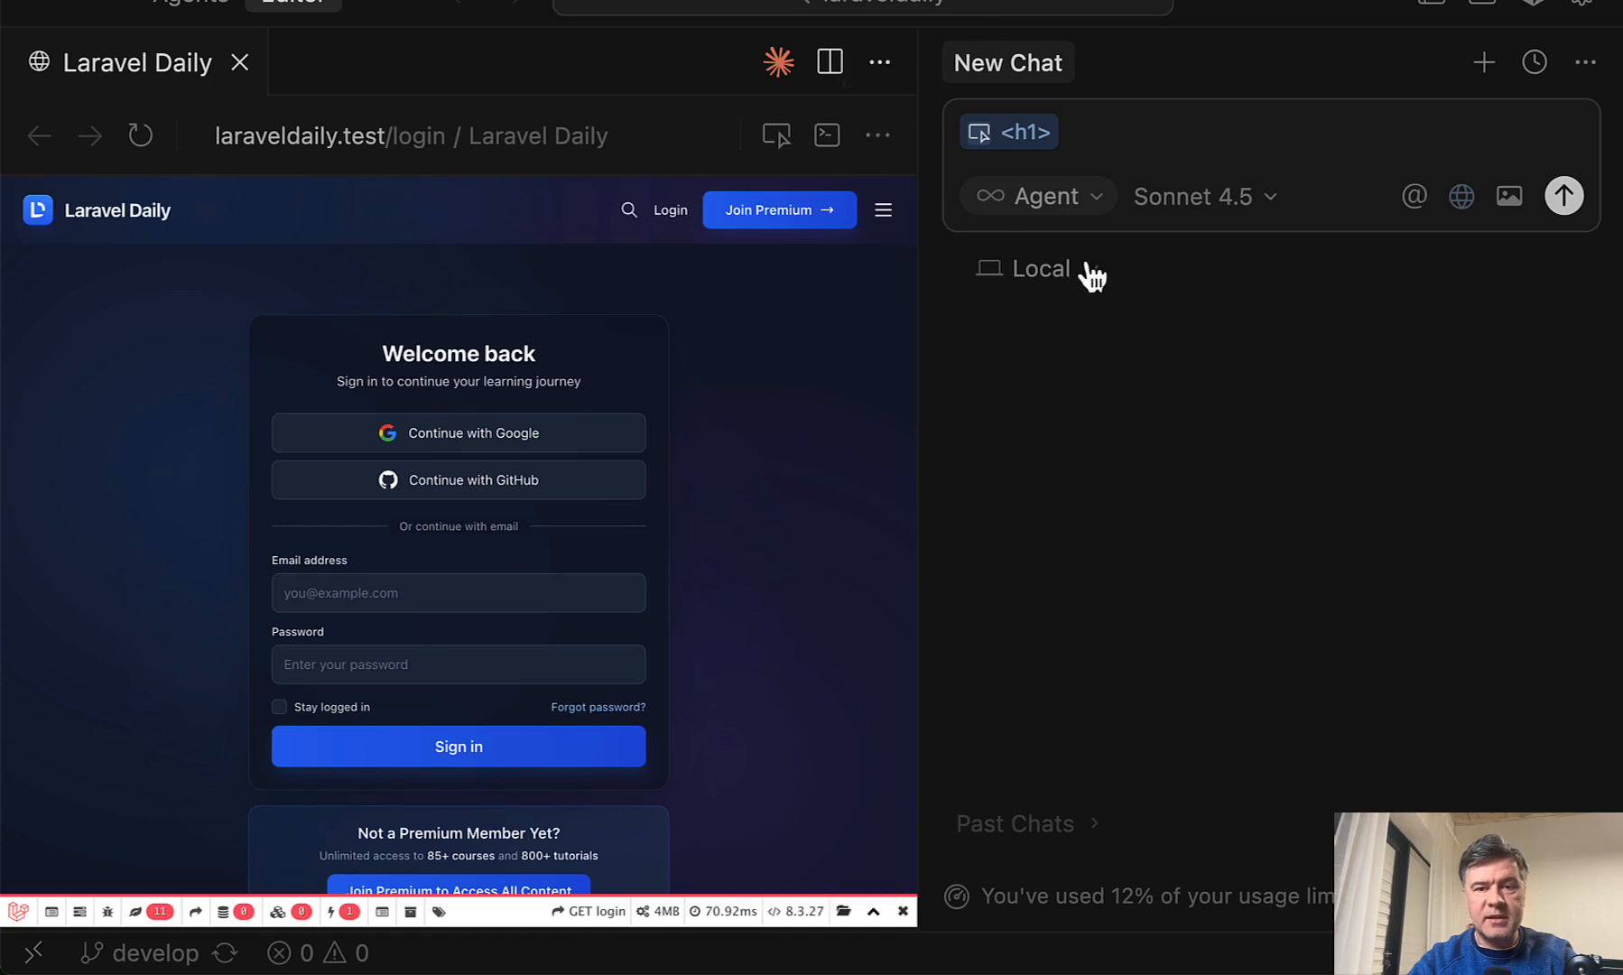
pyautogui.moveTo(789, 404)
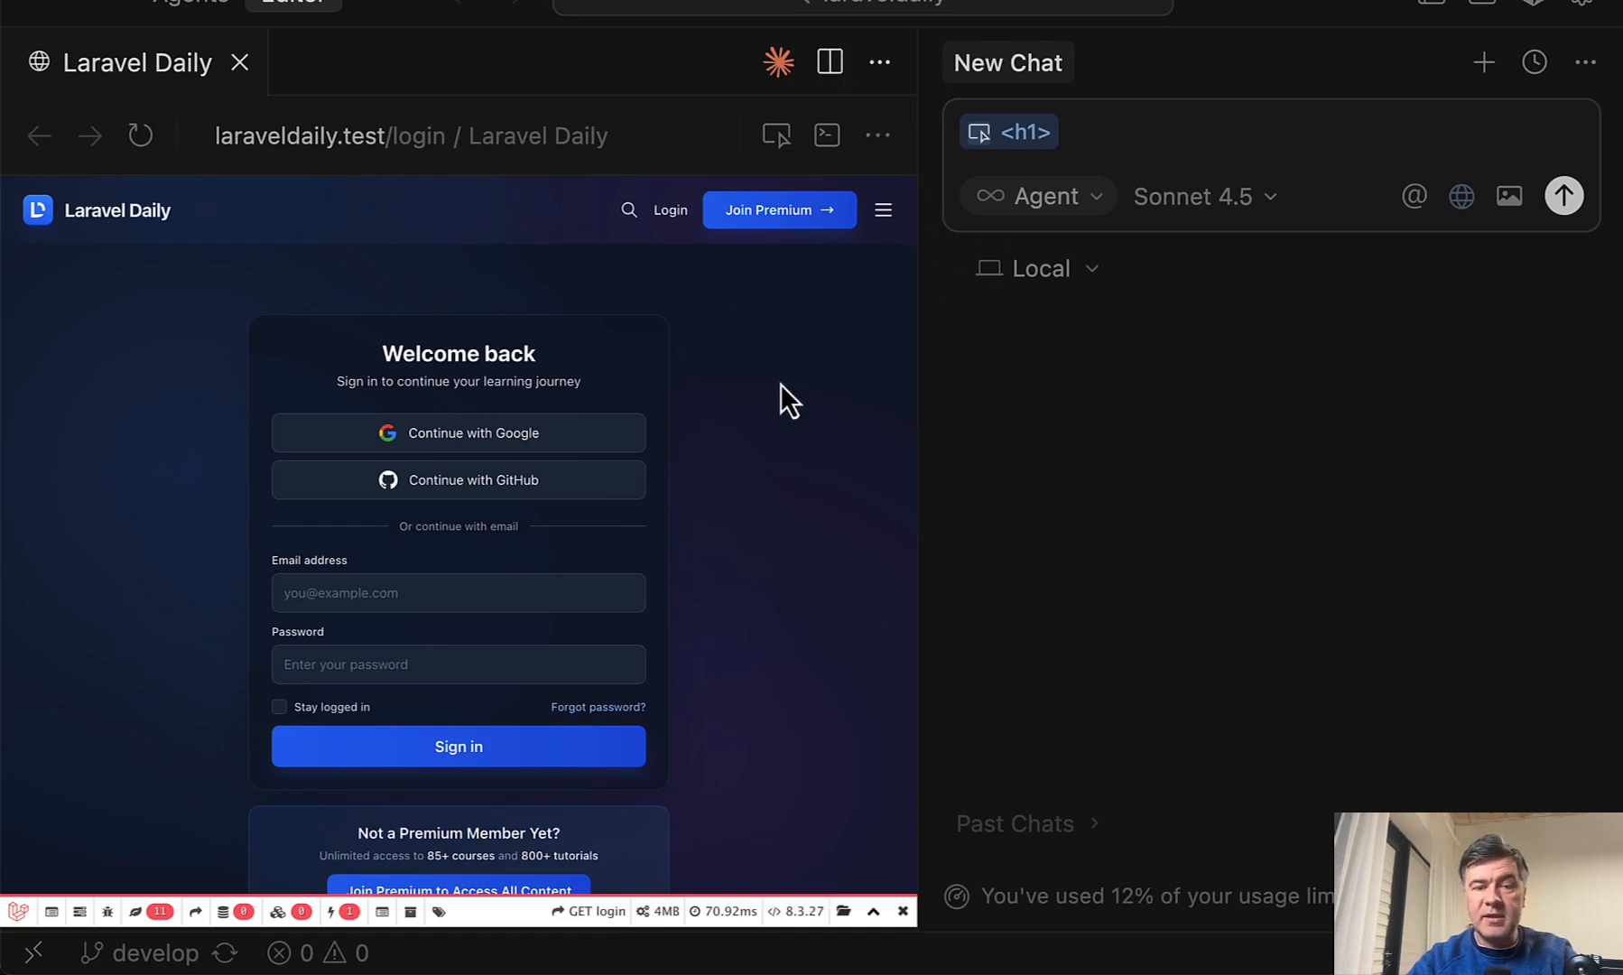
pyautogui.moveTo(805, 399)
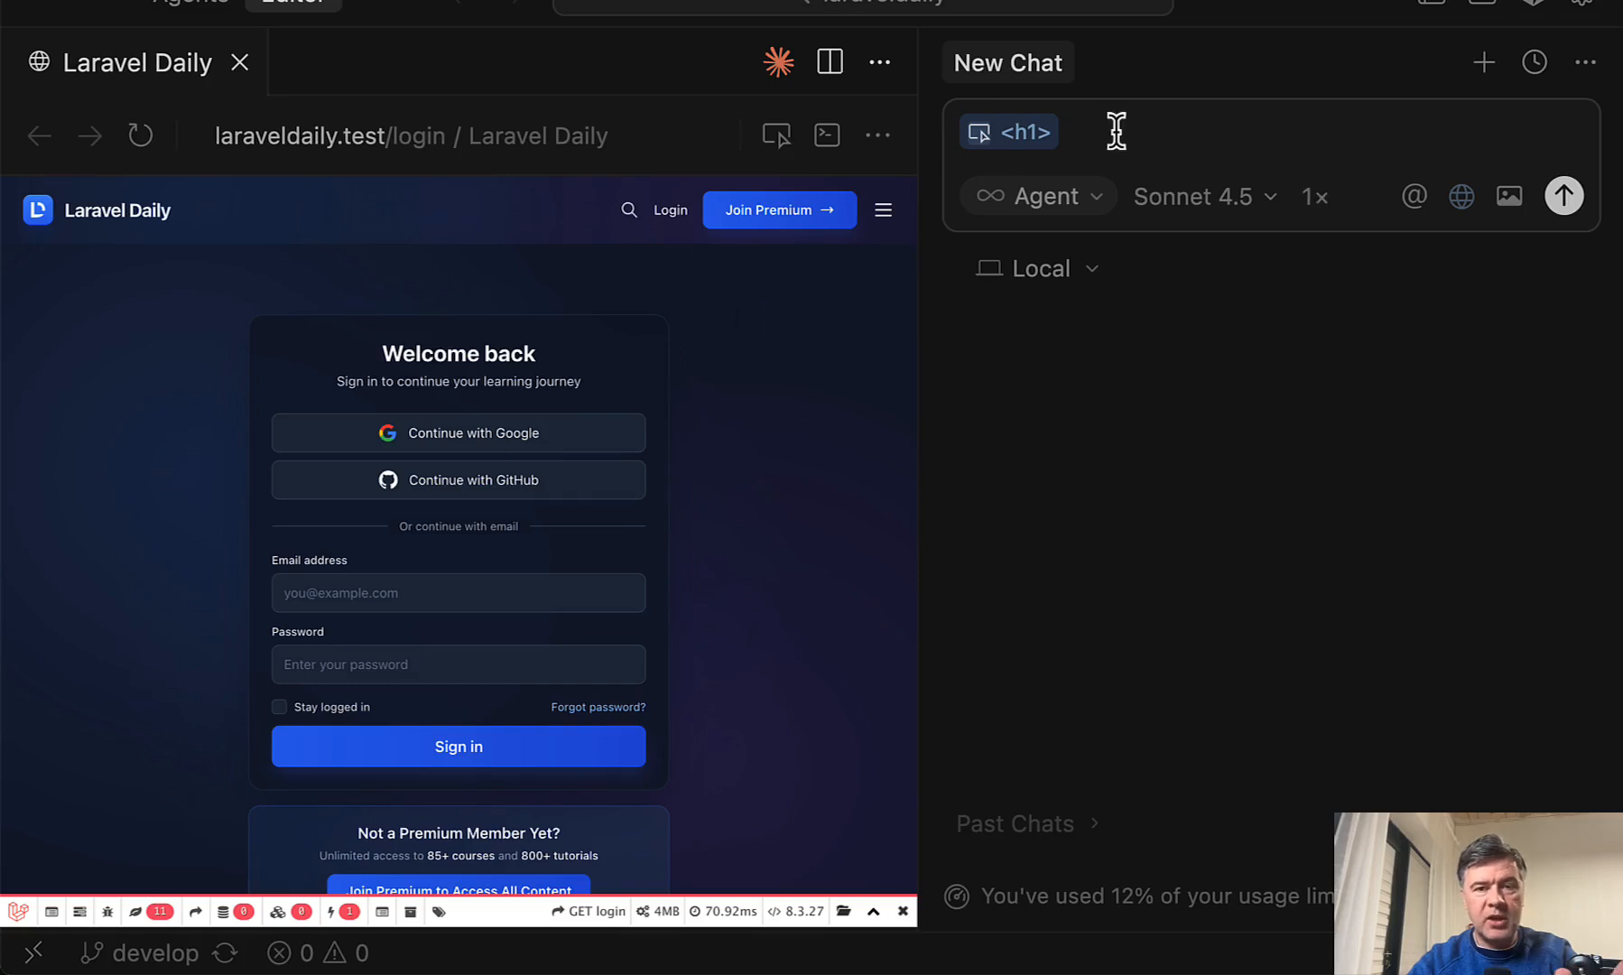
# - Send the agent 'Make this text uppercase' with the <h1> heading chip attached
pyautogui.click(1087, 132)
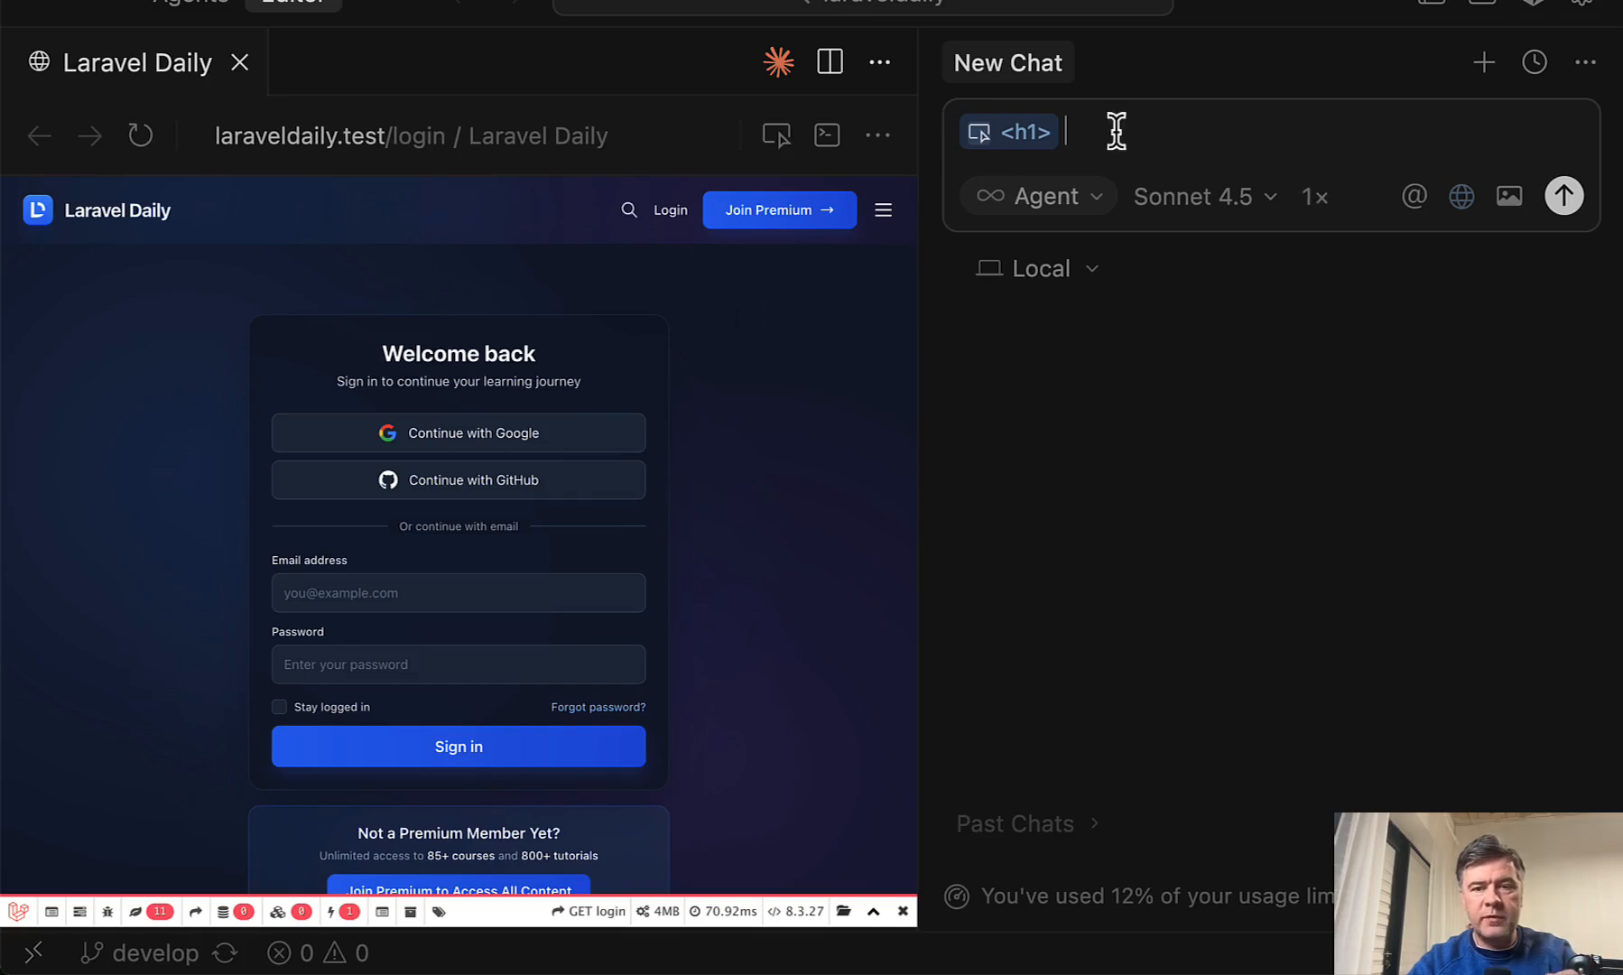
pyautogui.write('Make this text uppercase')
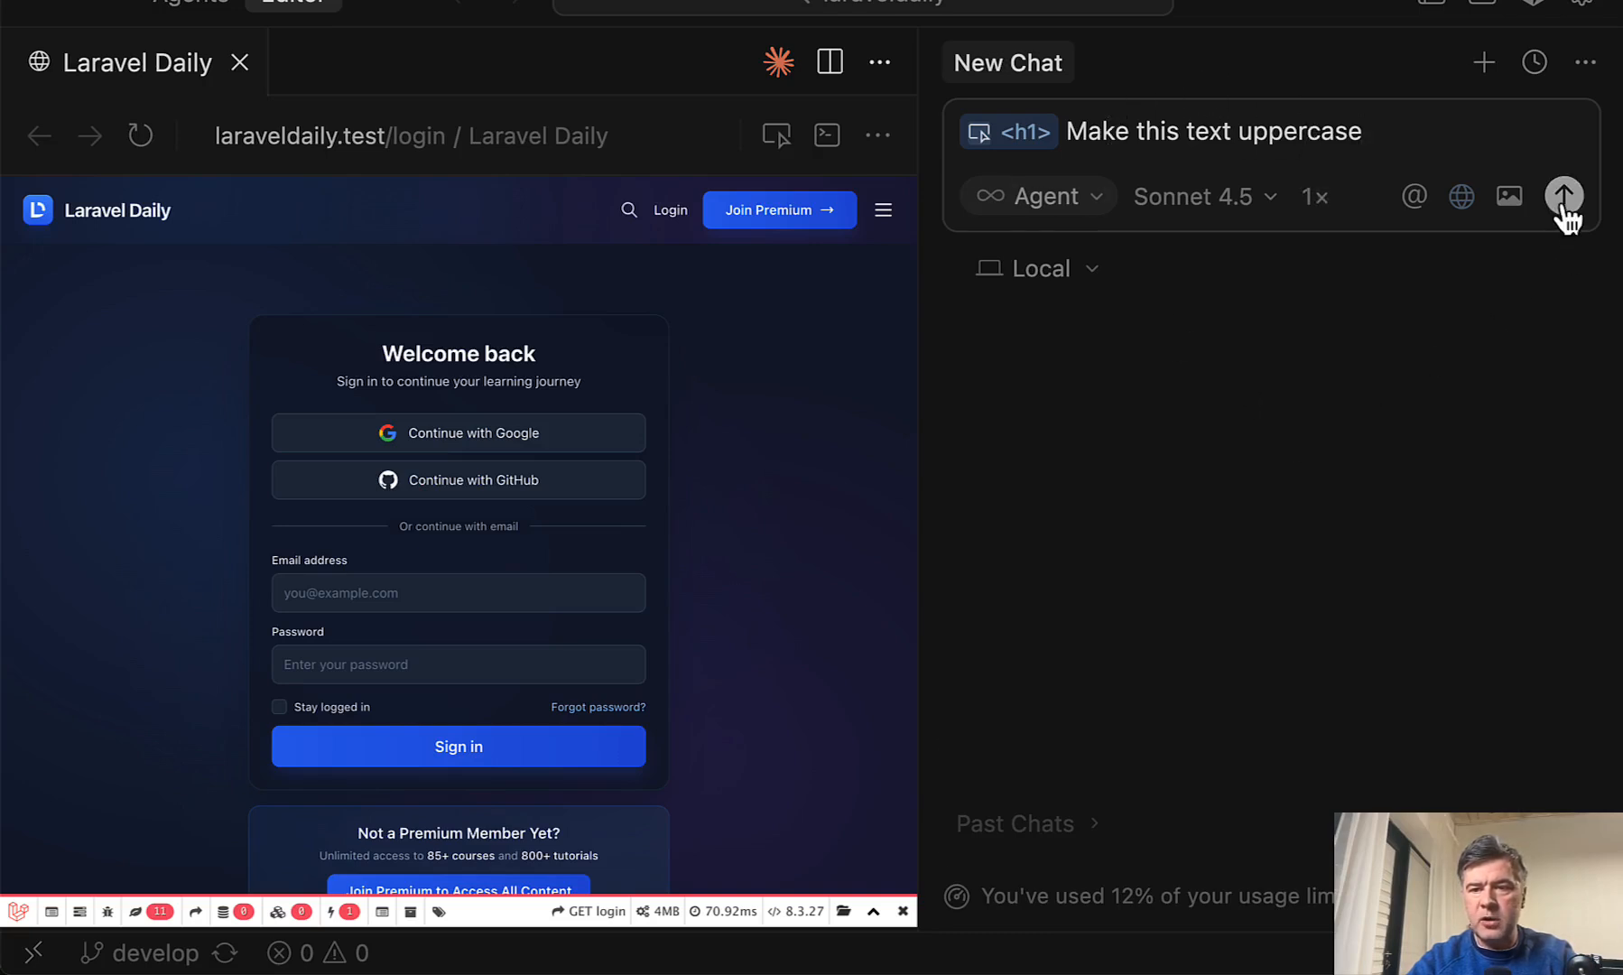
pyautogui.click(1561, 195)
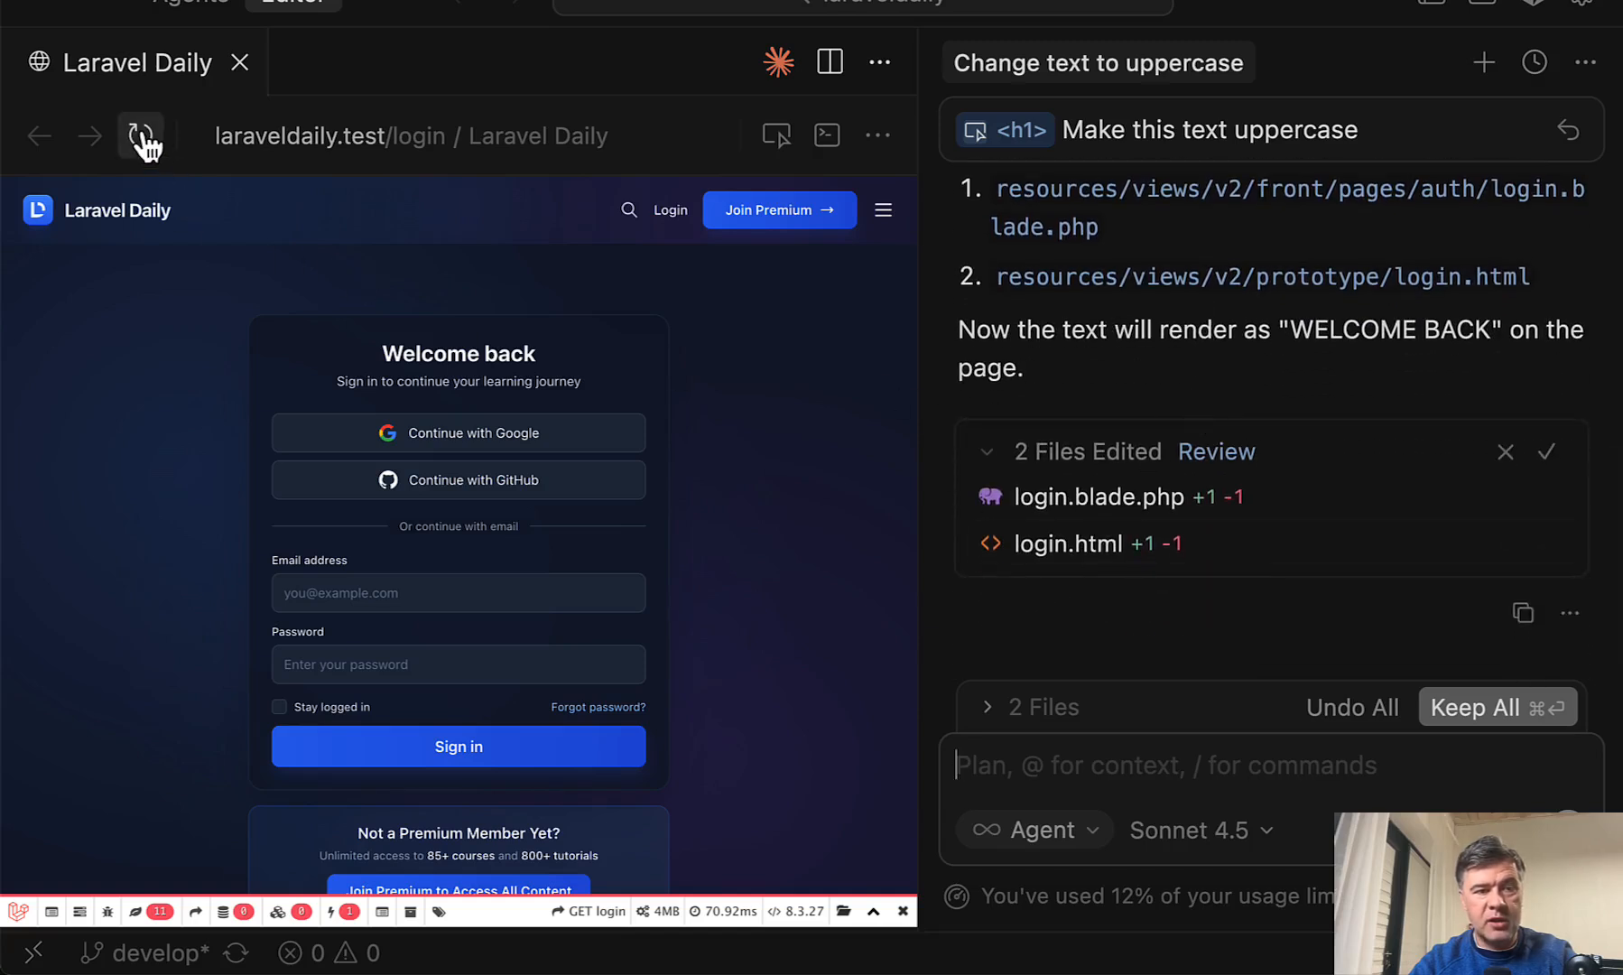
# - Reload the login page so the heading reads WELCOME BACK after the agent's edits
pyautogui.click(139, 135)
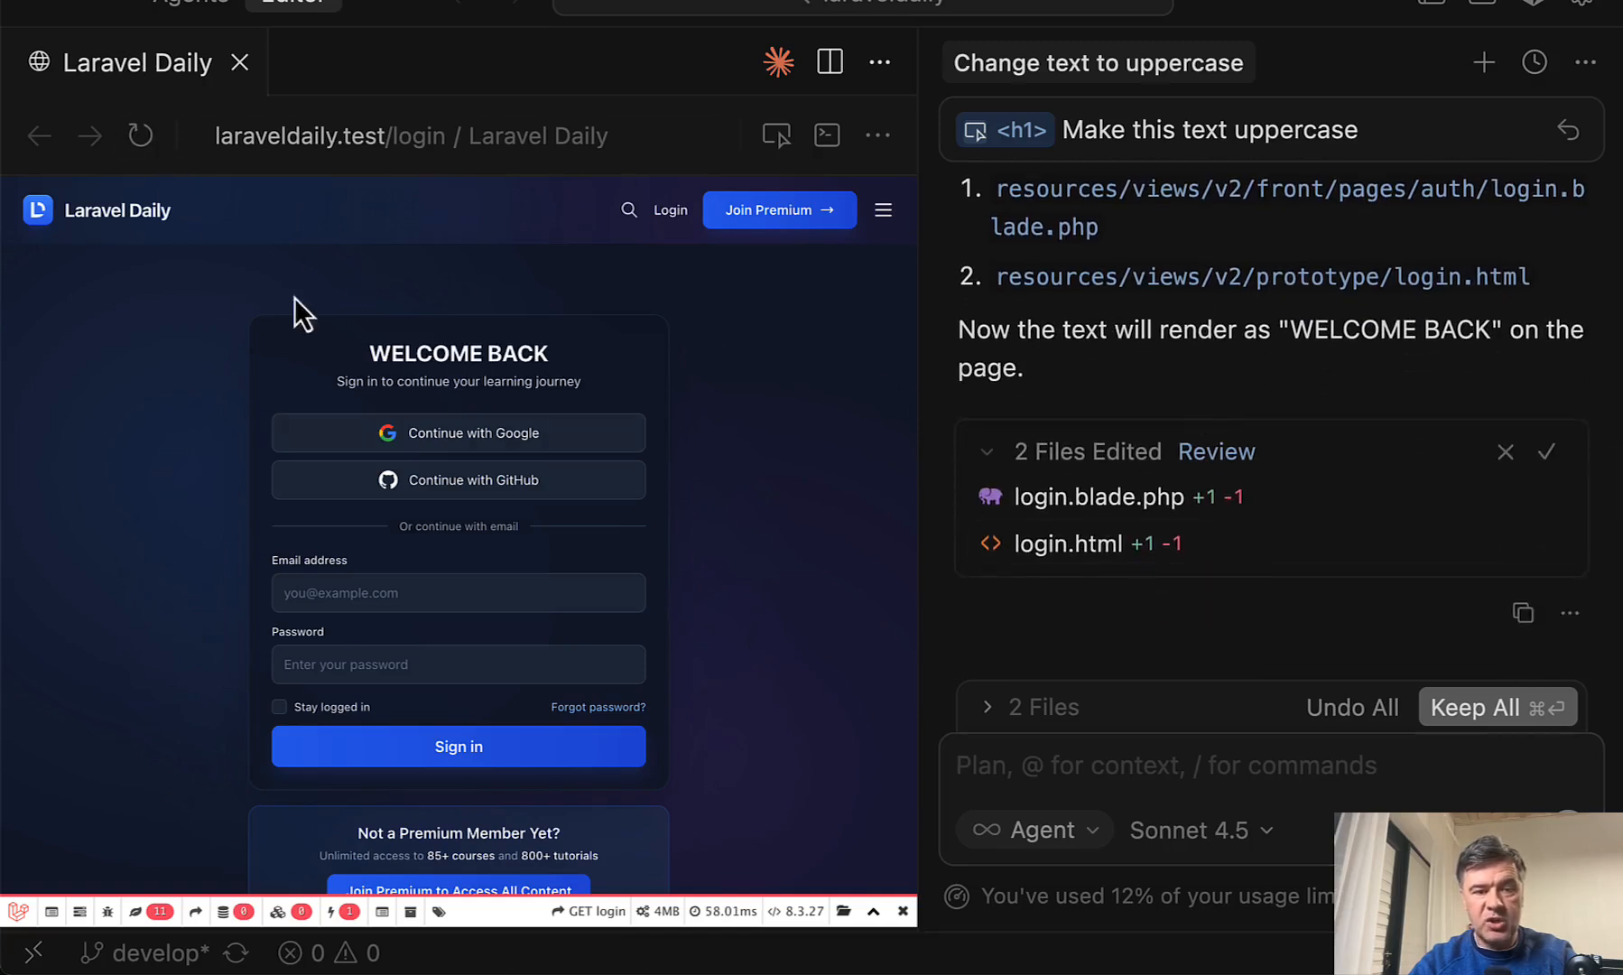
pyautogui.moveTo(887, 586)
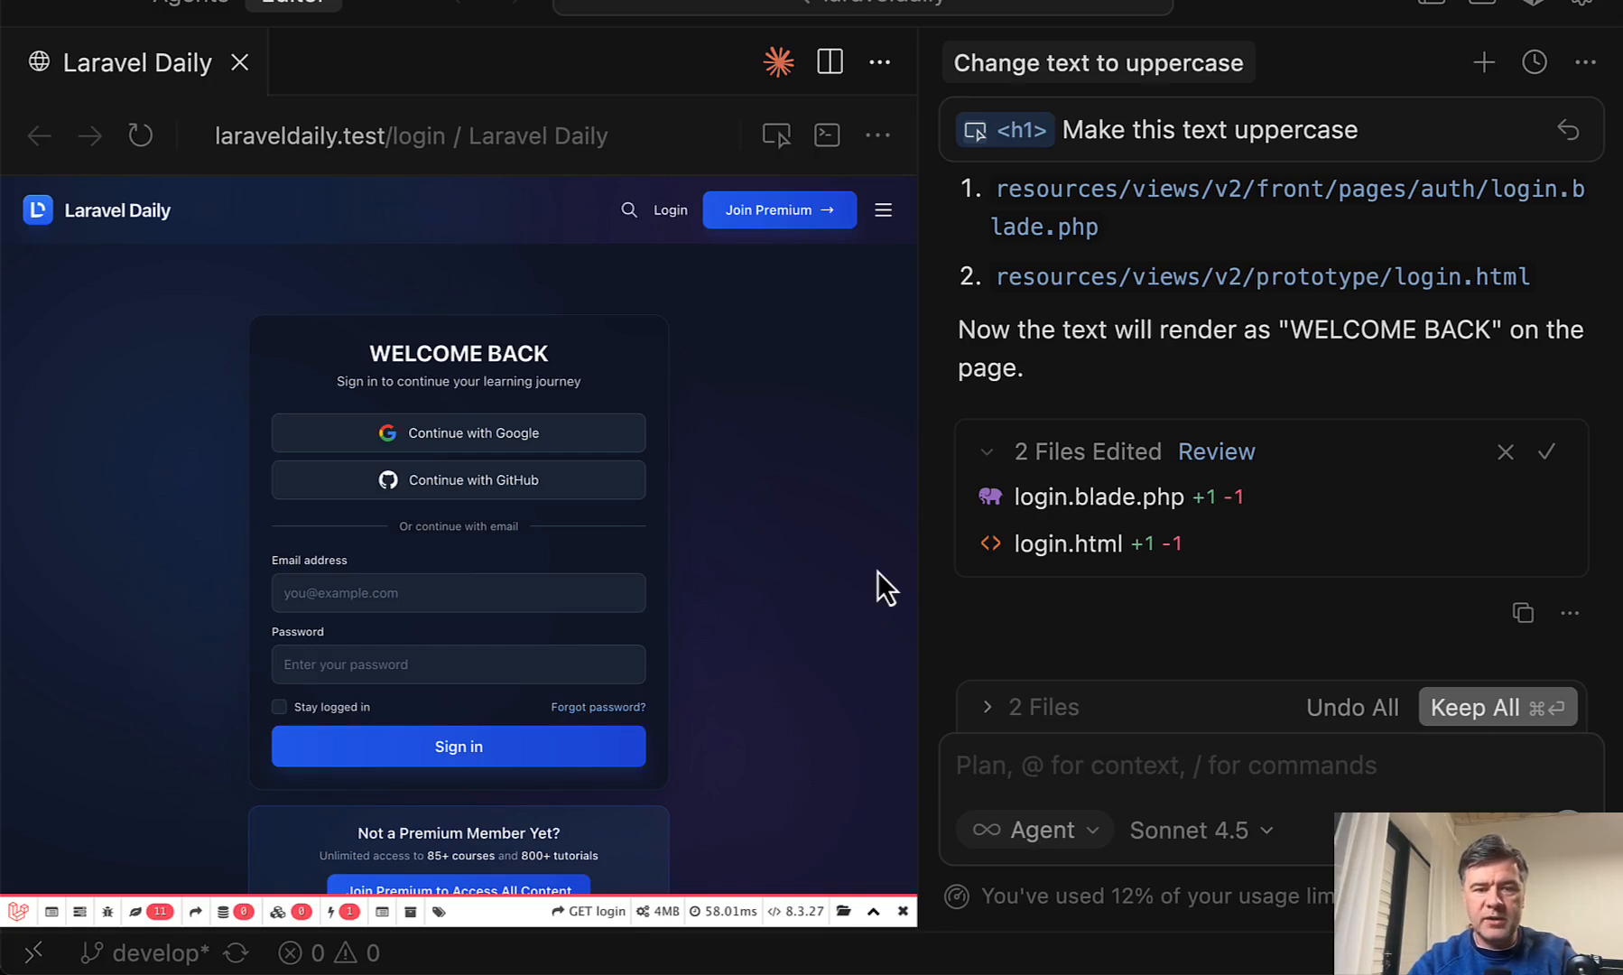
pyautogui.moveTo(807, 614)
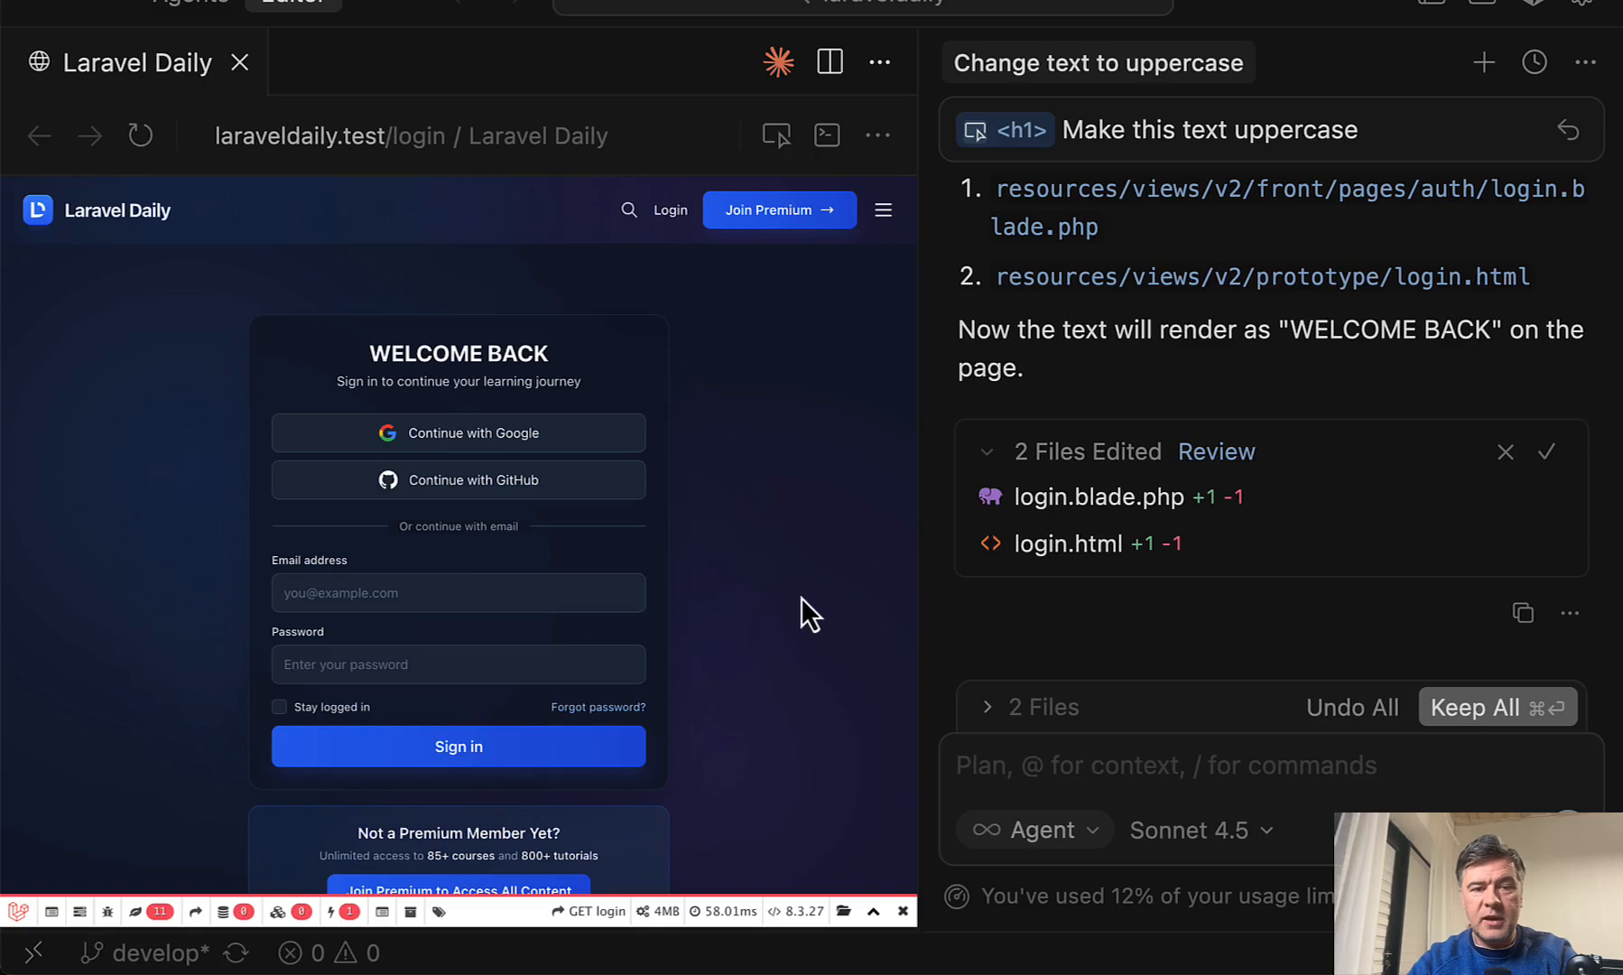
pyautogui.moveTo(751, 603)
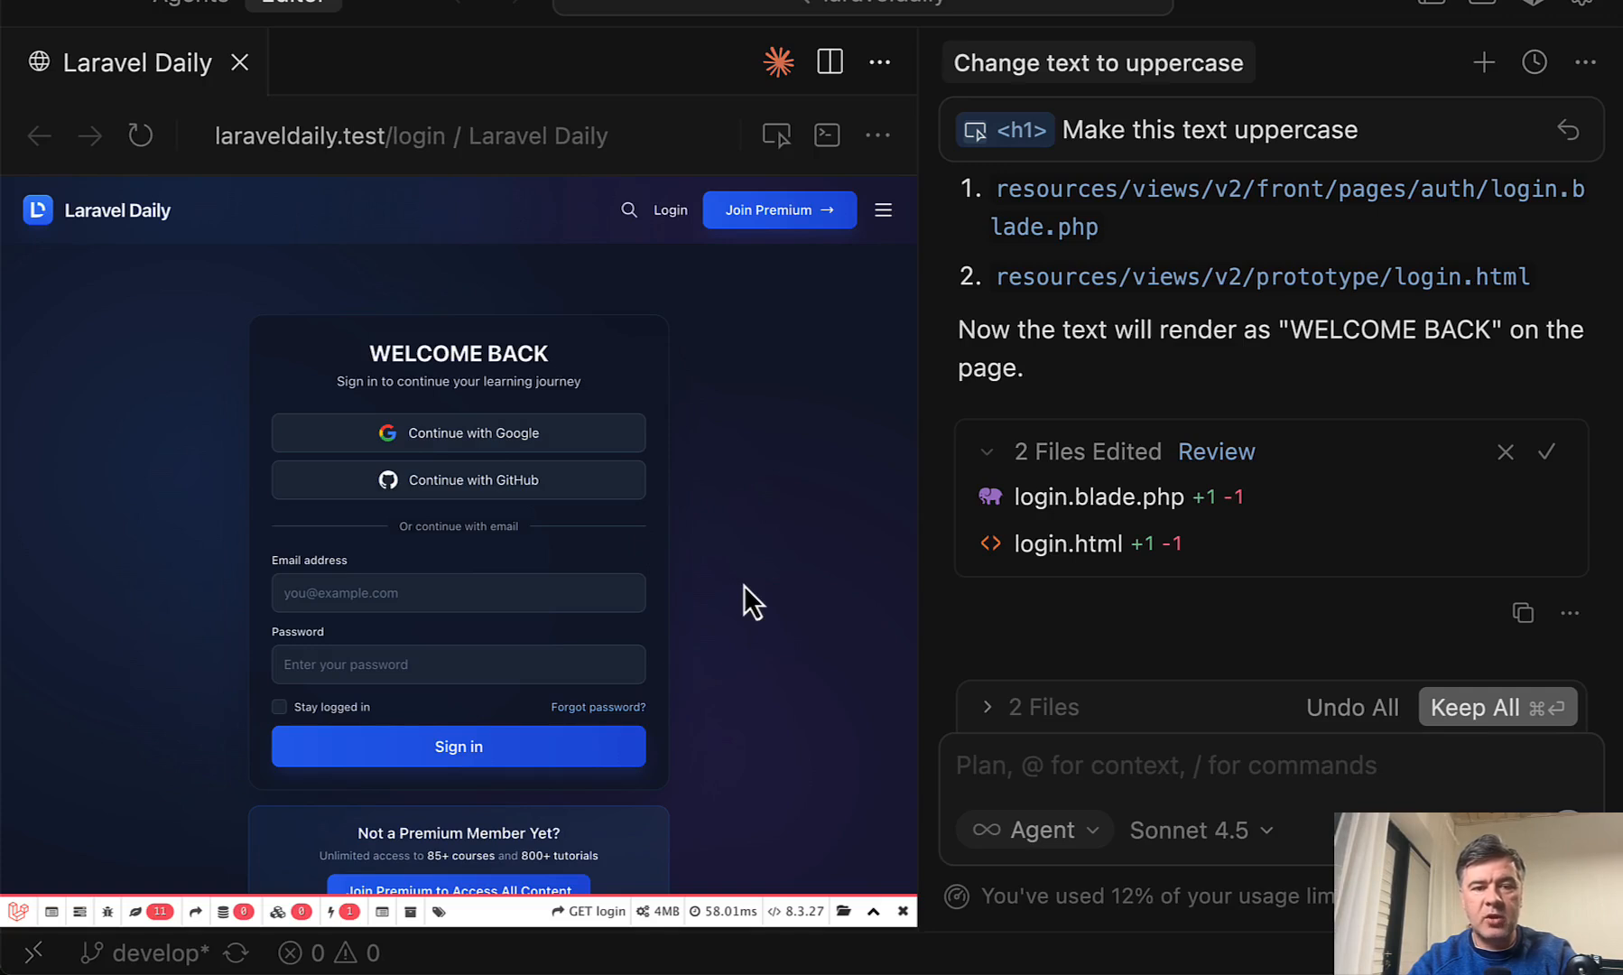
pyautogui.moveTo(835, 741)
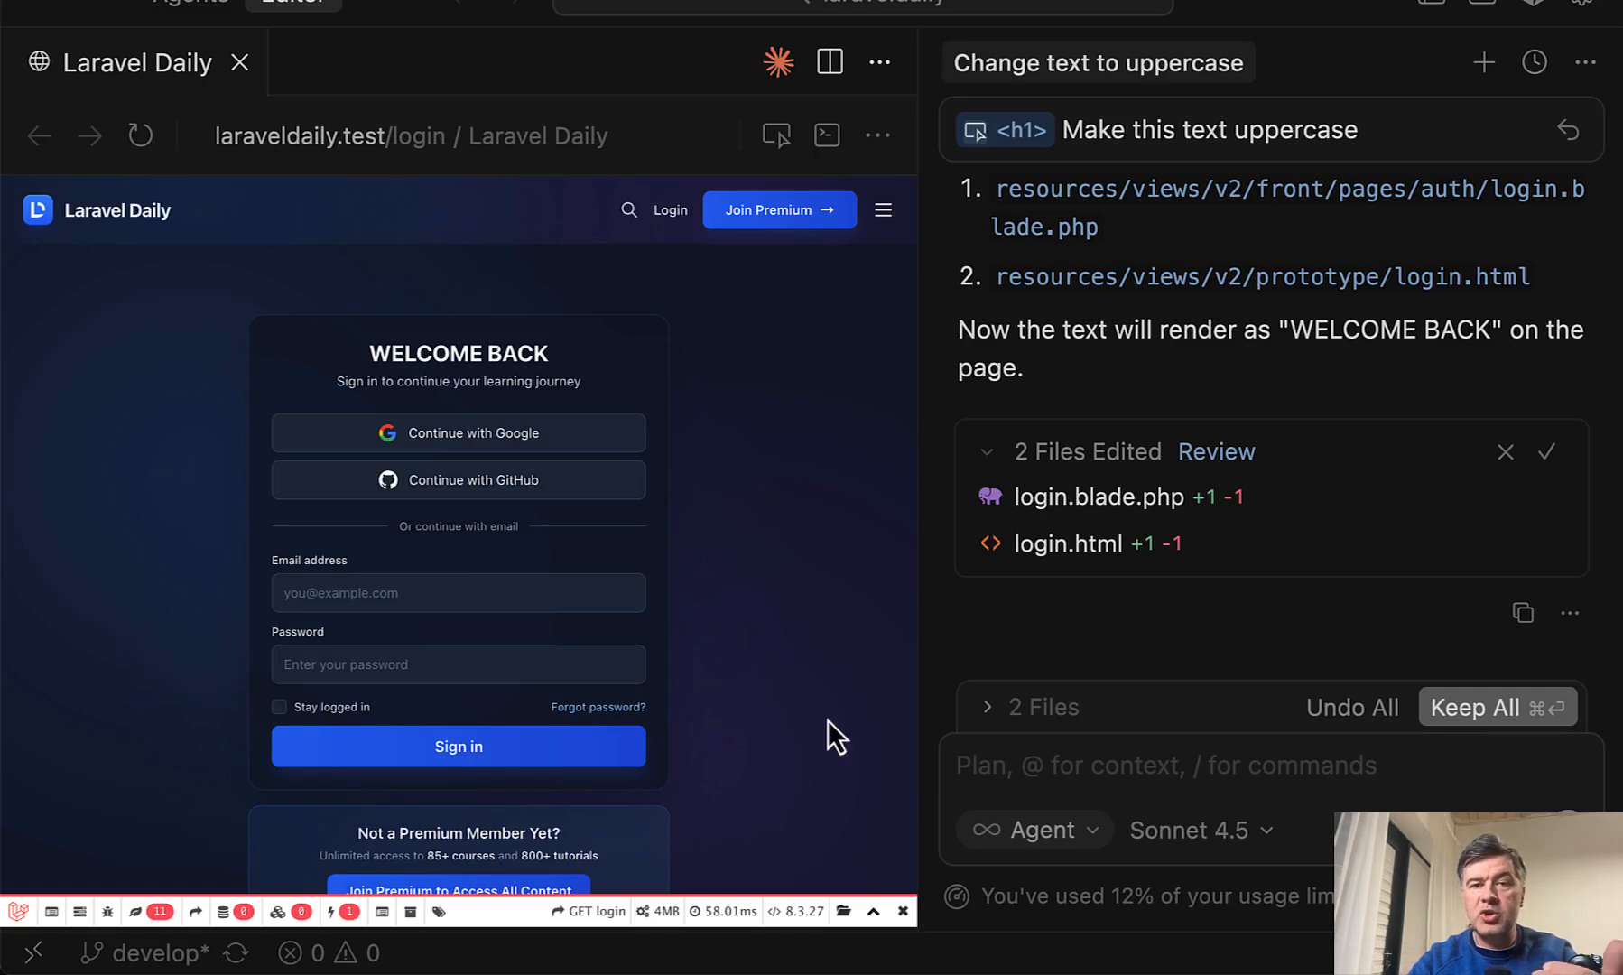
pyautogui.moveTo(379, 477)
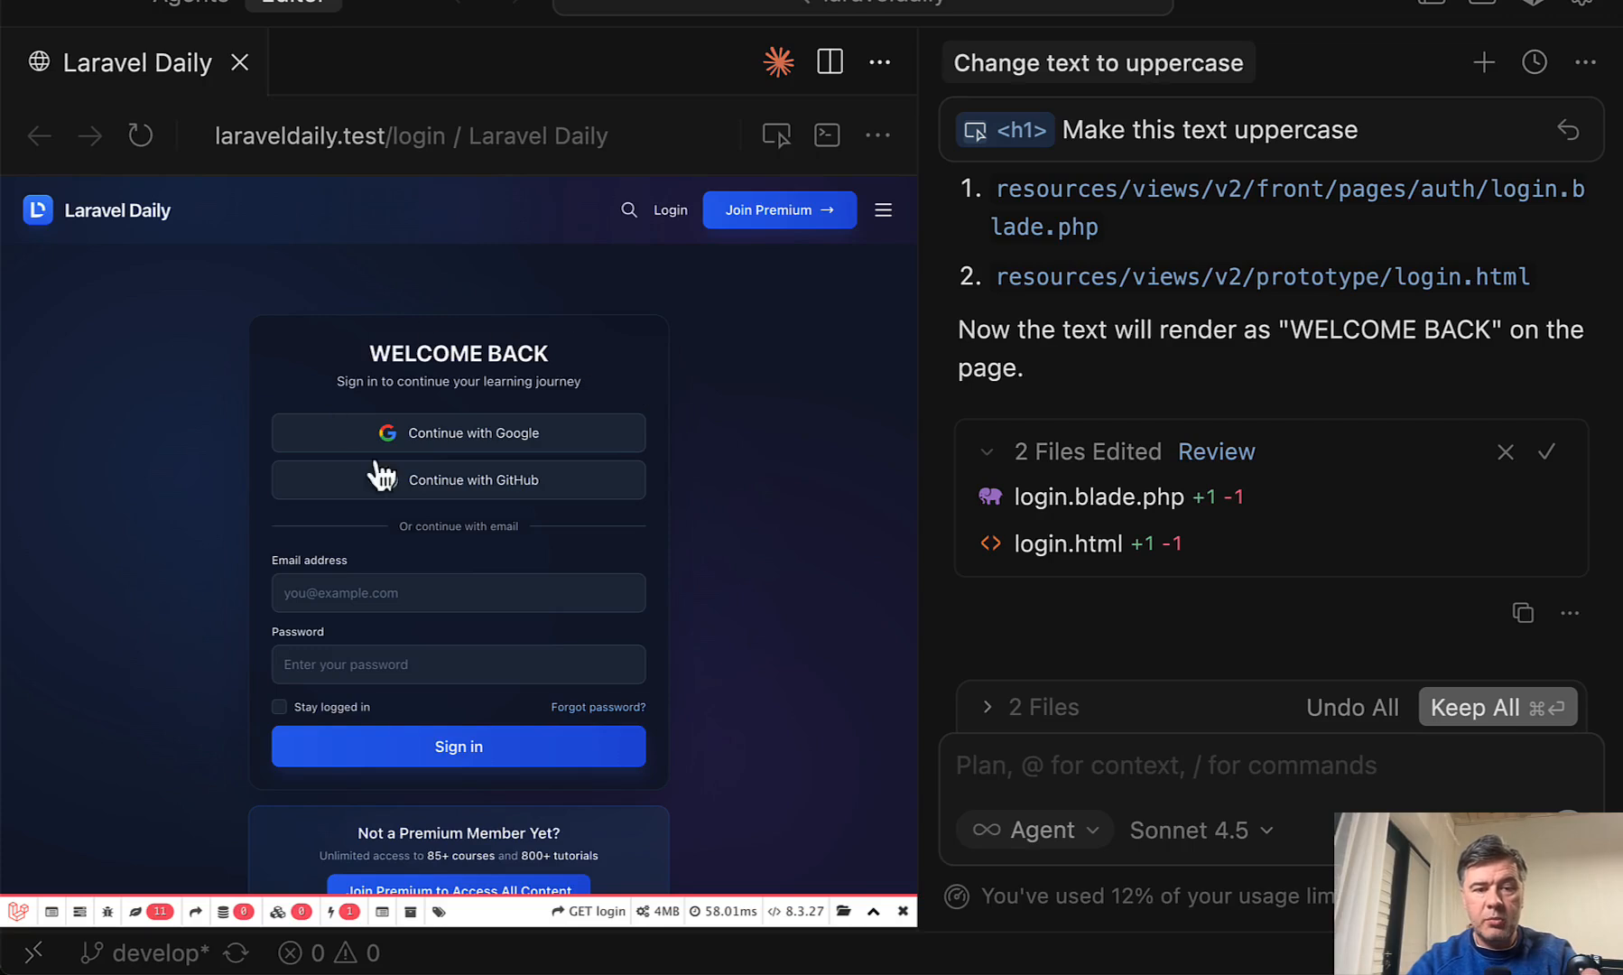
pyautogui.moveTo(857, 508)
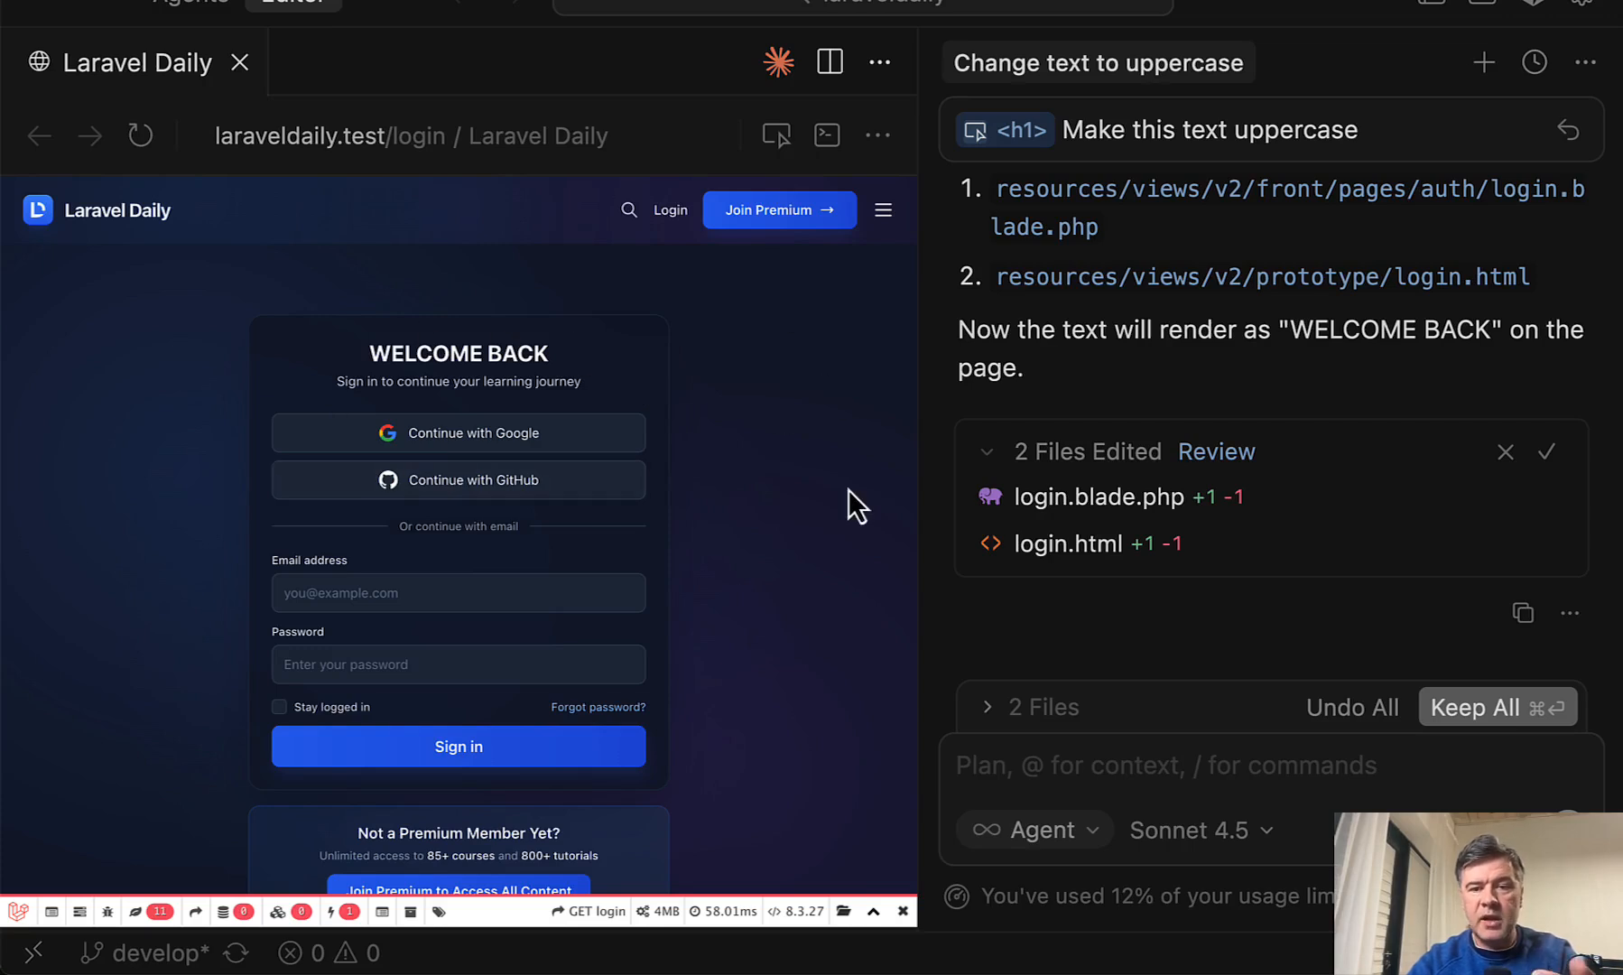
pyautogui.moveTo(1123, 419)
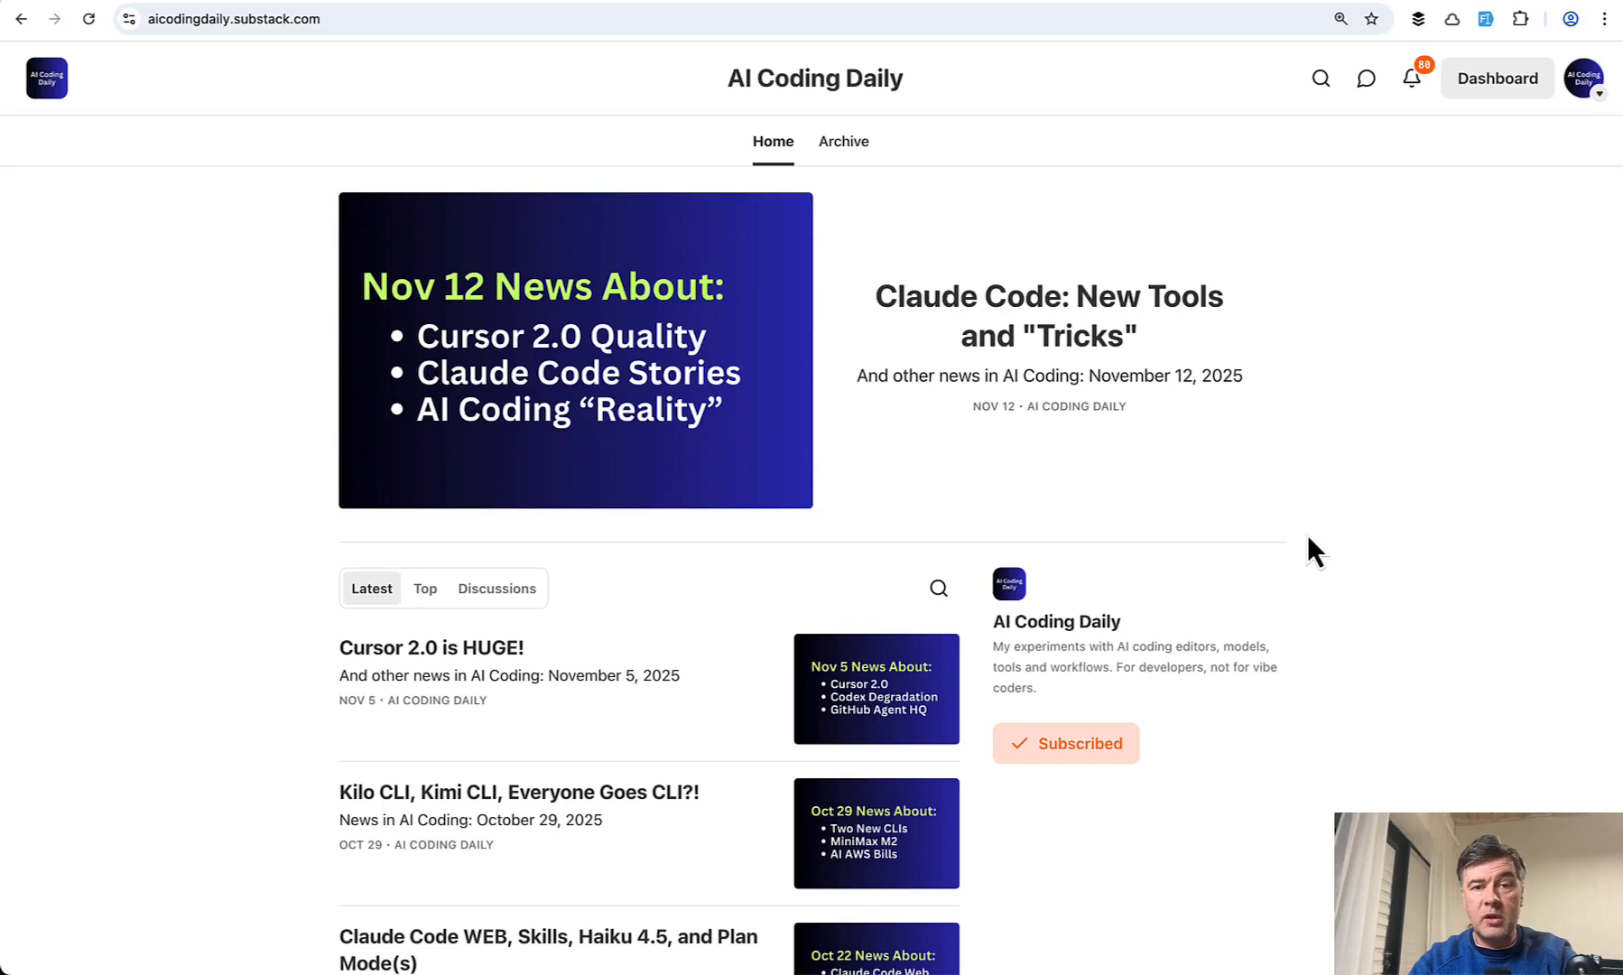
pyautogui.moveTo(1258, 399)
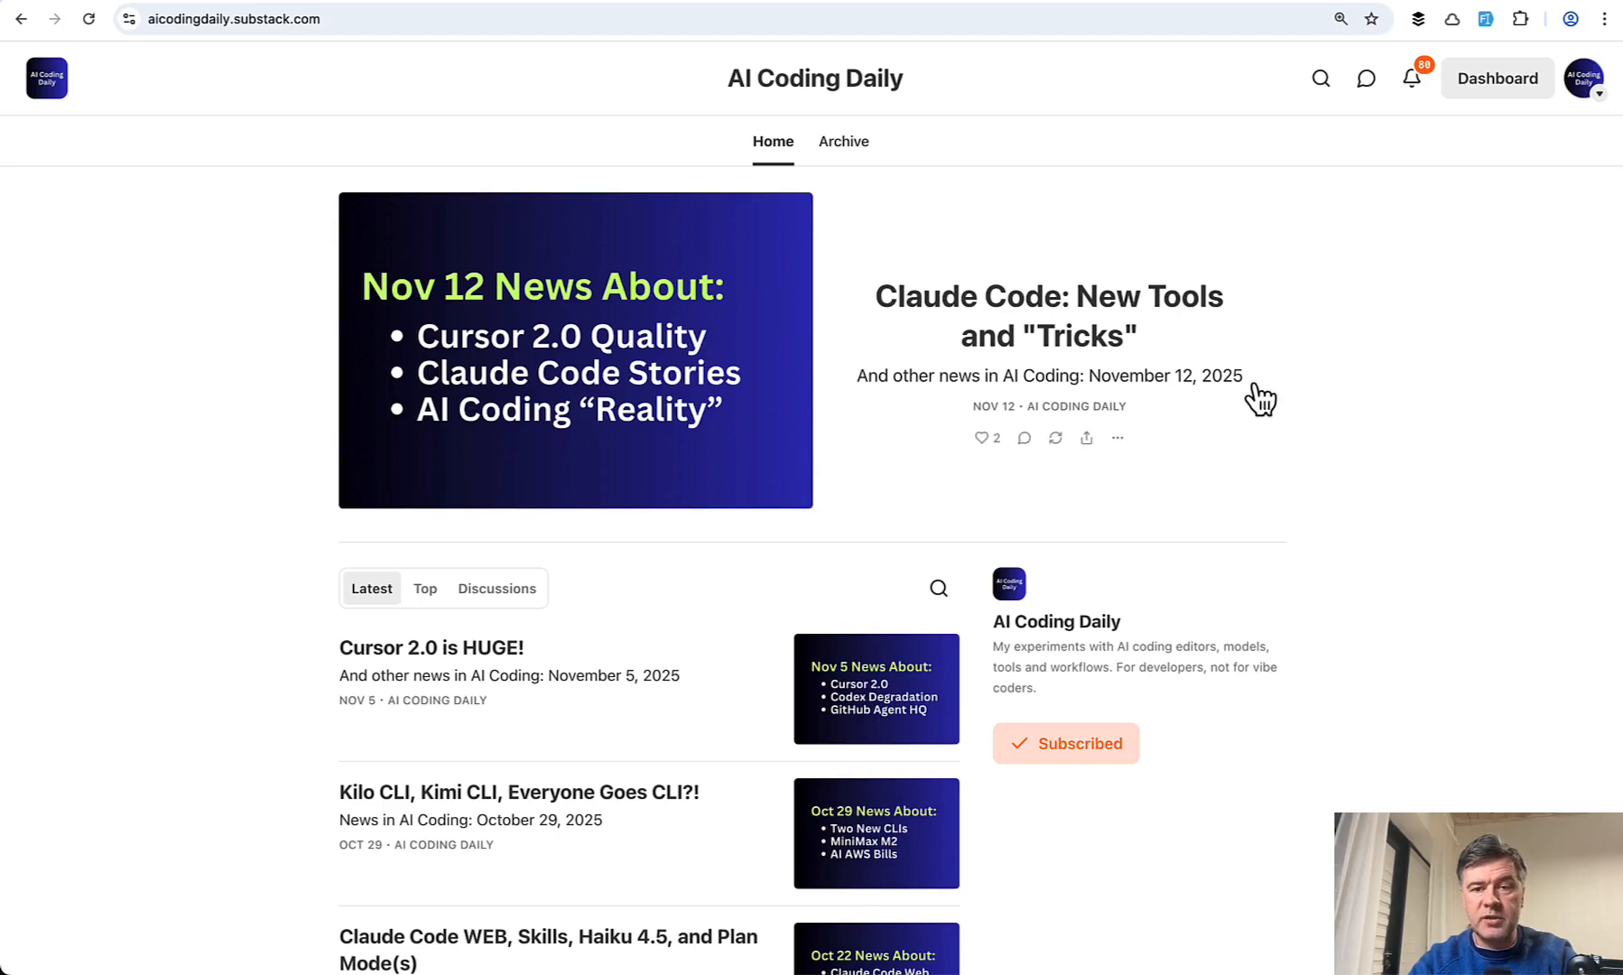
# - Read through the featured 'Claude Code: New Tools and "Tricks"' post and its news list
pyautogui.click(1048, 316)
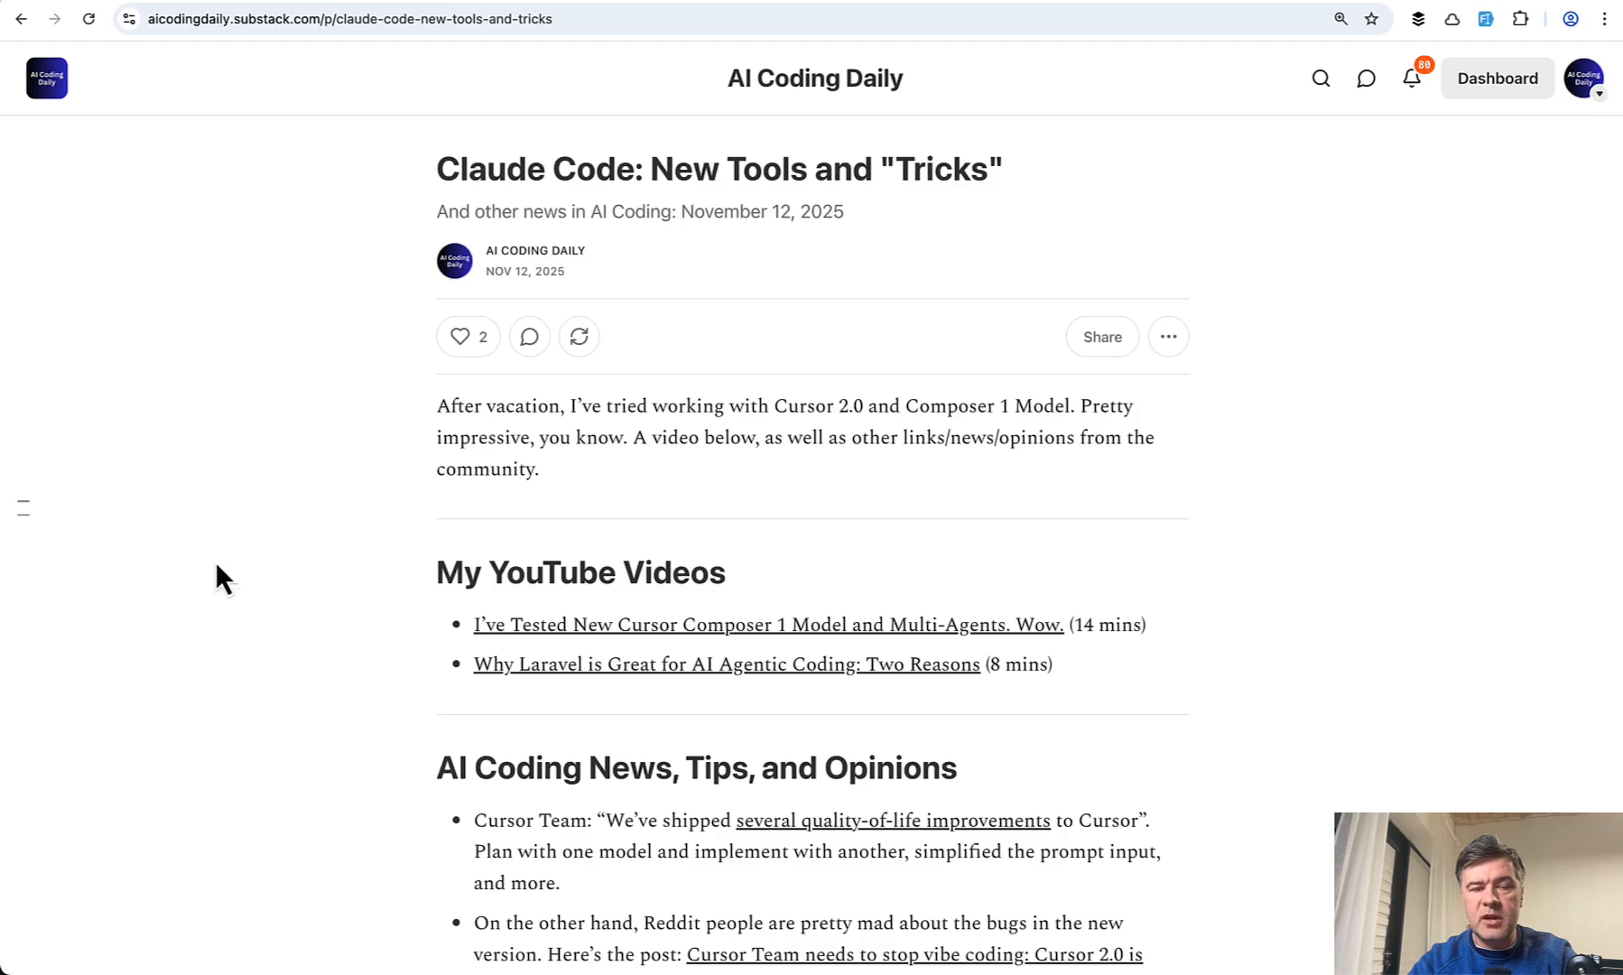
pyautogui.scroll(-3)
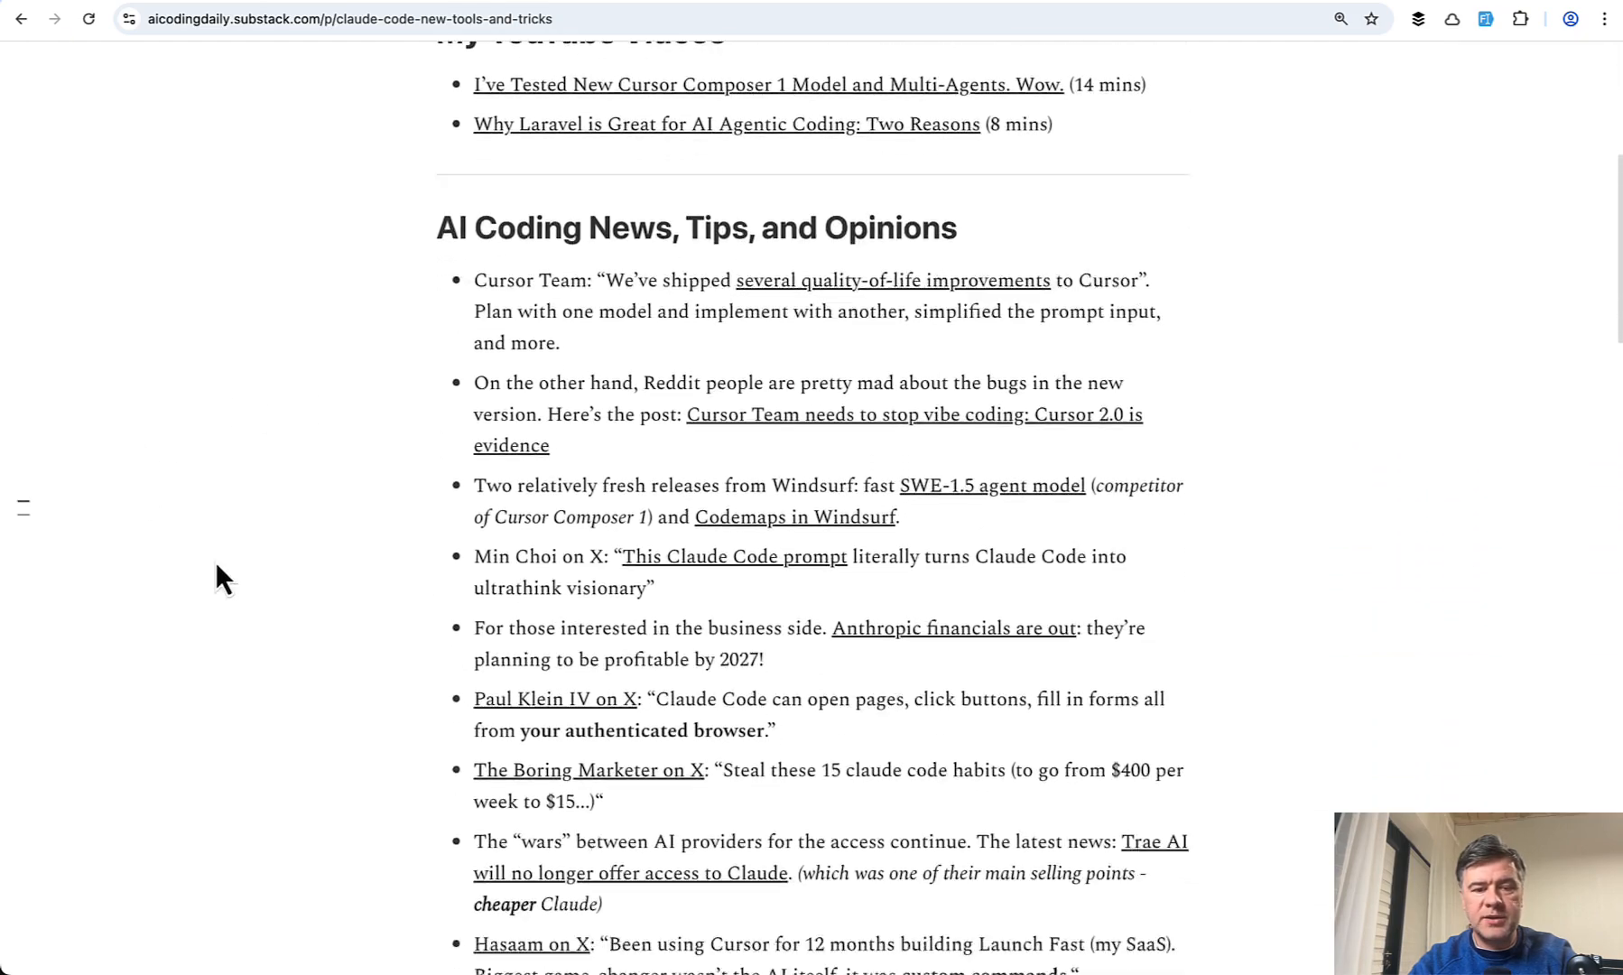
pyautogui.scroll(-3)
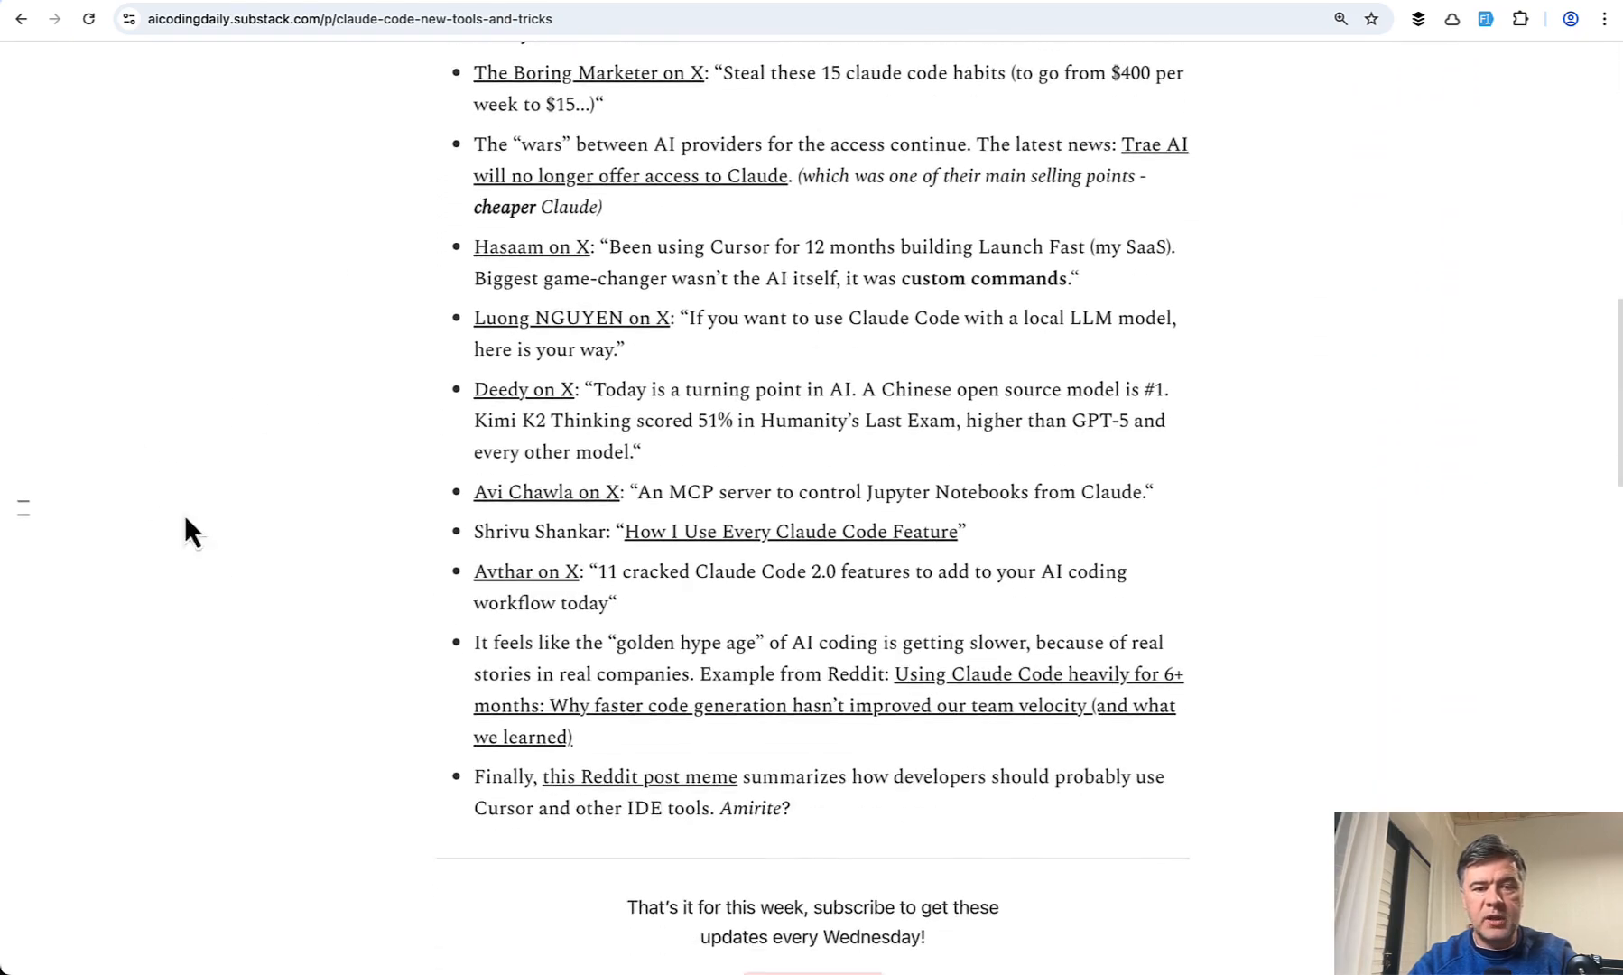
pyautogui.scroll(3)
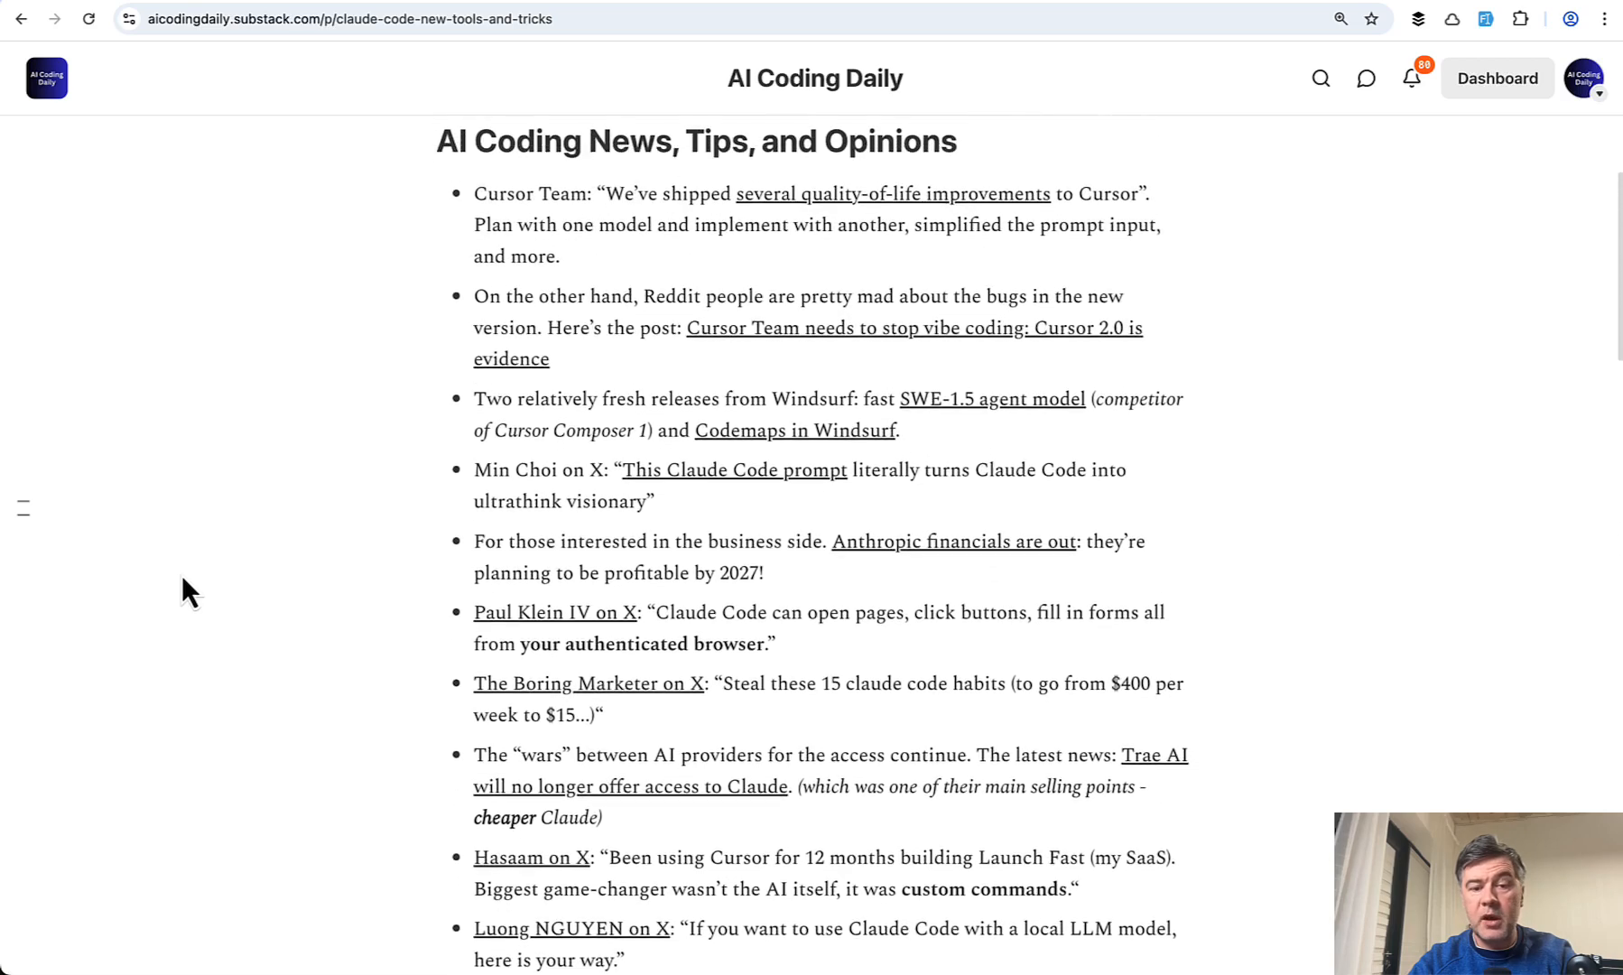